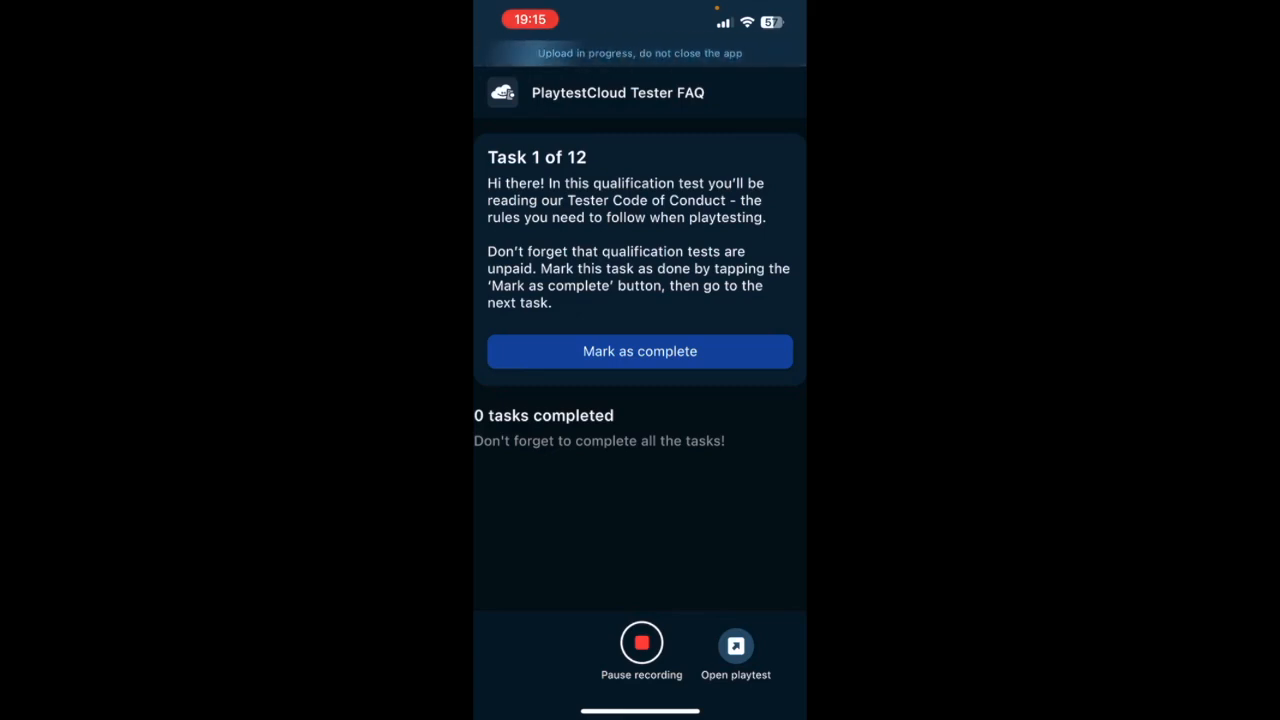
Mark Task 1 of 12 complete so Task 2 appears.
left_click(640, 352)
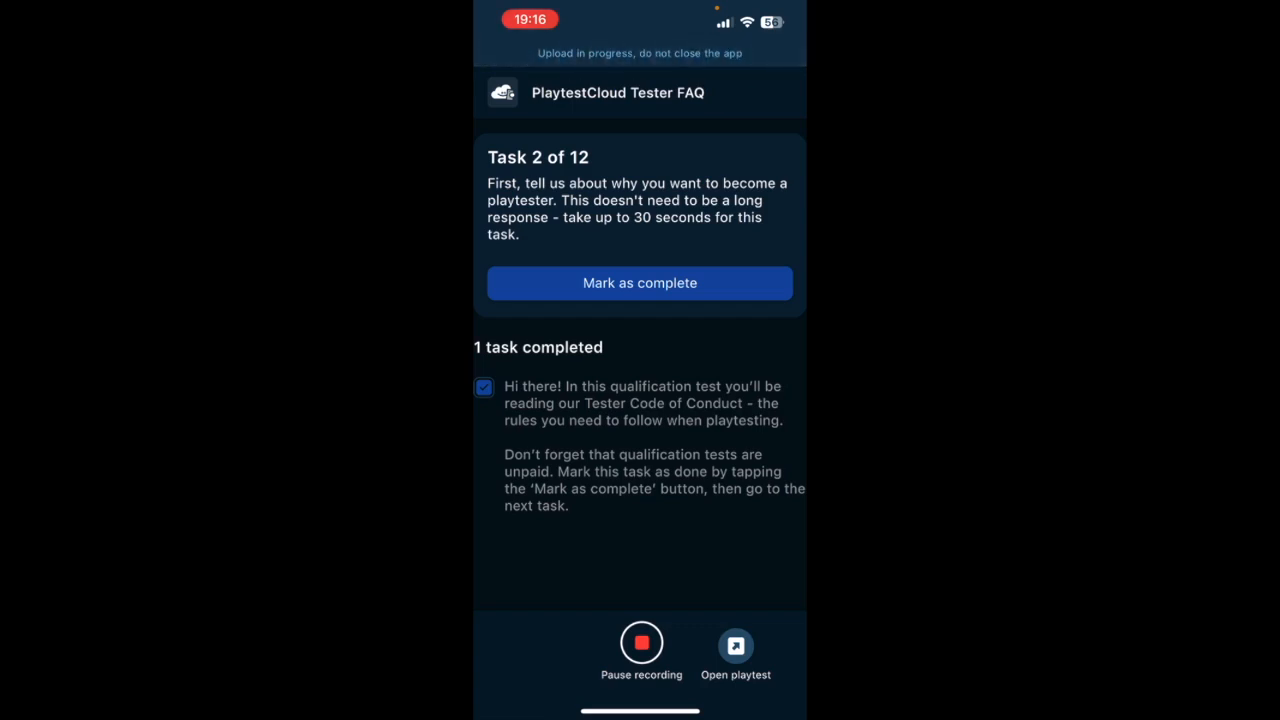
Mark Task 2 (why you want to be a playtester) complete, bringing up Task 3 of 12.
left_click(640, 282)
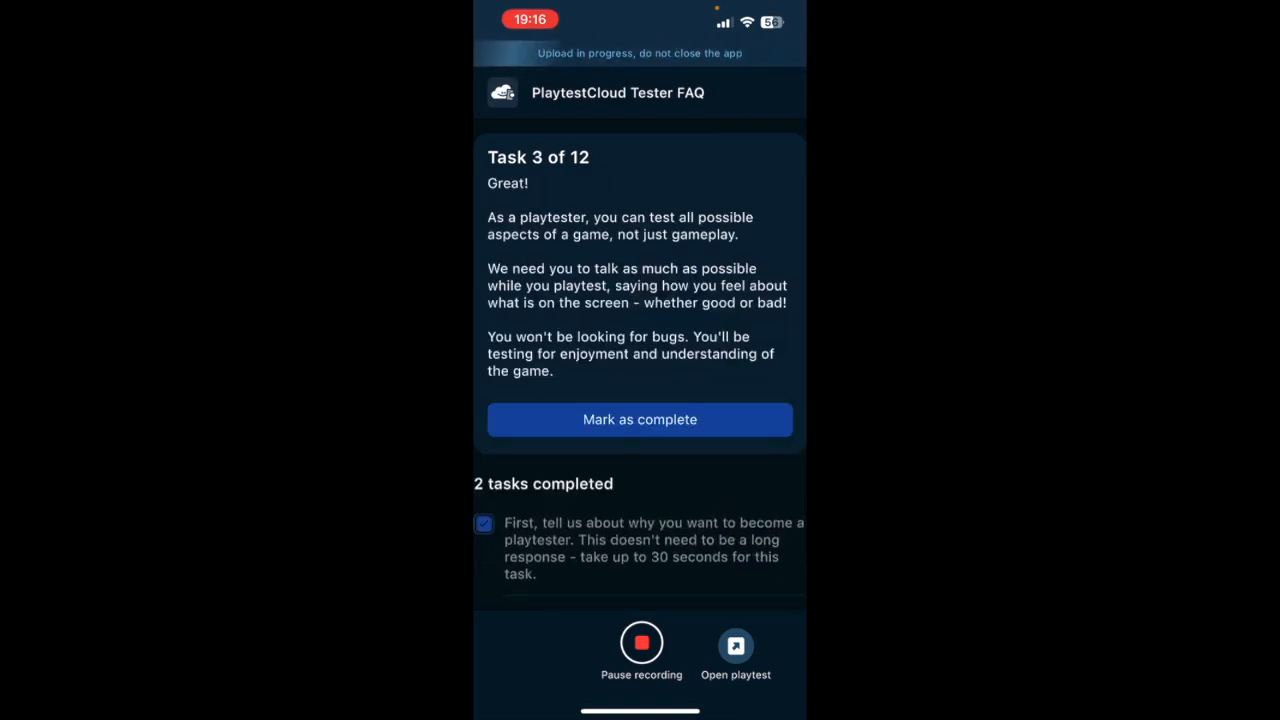
scroll("up", 3)
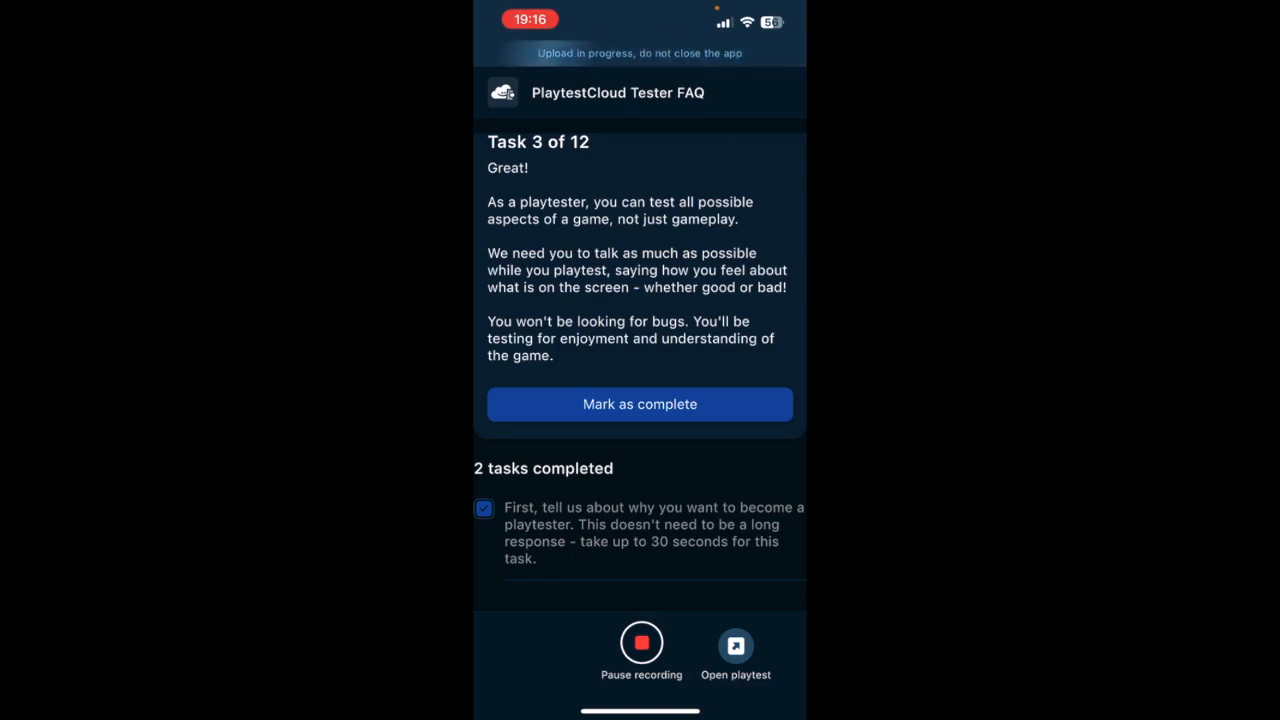
Mark Task 3 of 12 complete, leaving three tasks done and Task 4 open.
left_click(640, 404)
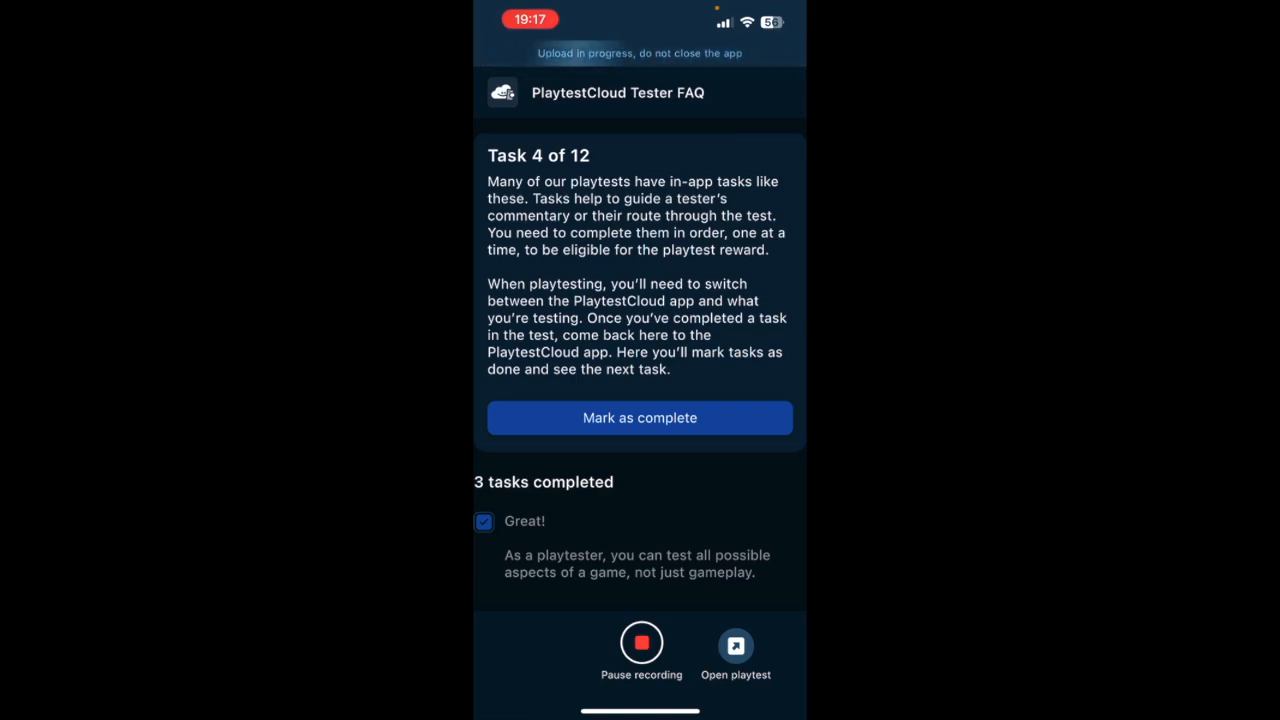
Mark Task 4 of 12 complete so Task 5 about the Code of Conduct article opens.
left_click(640, 418)
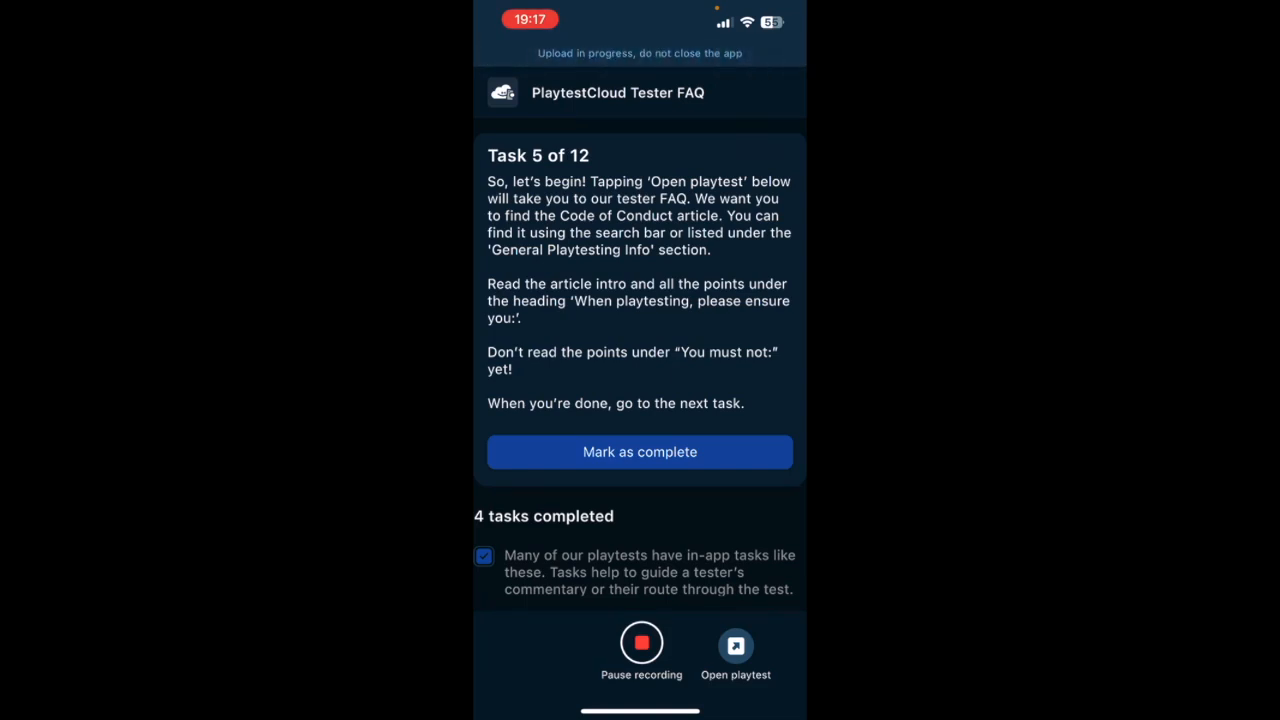
left_click(736, 644)
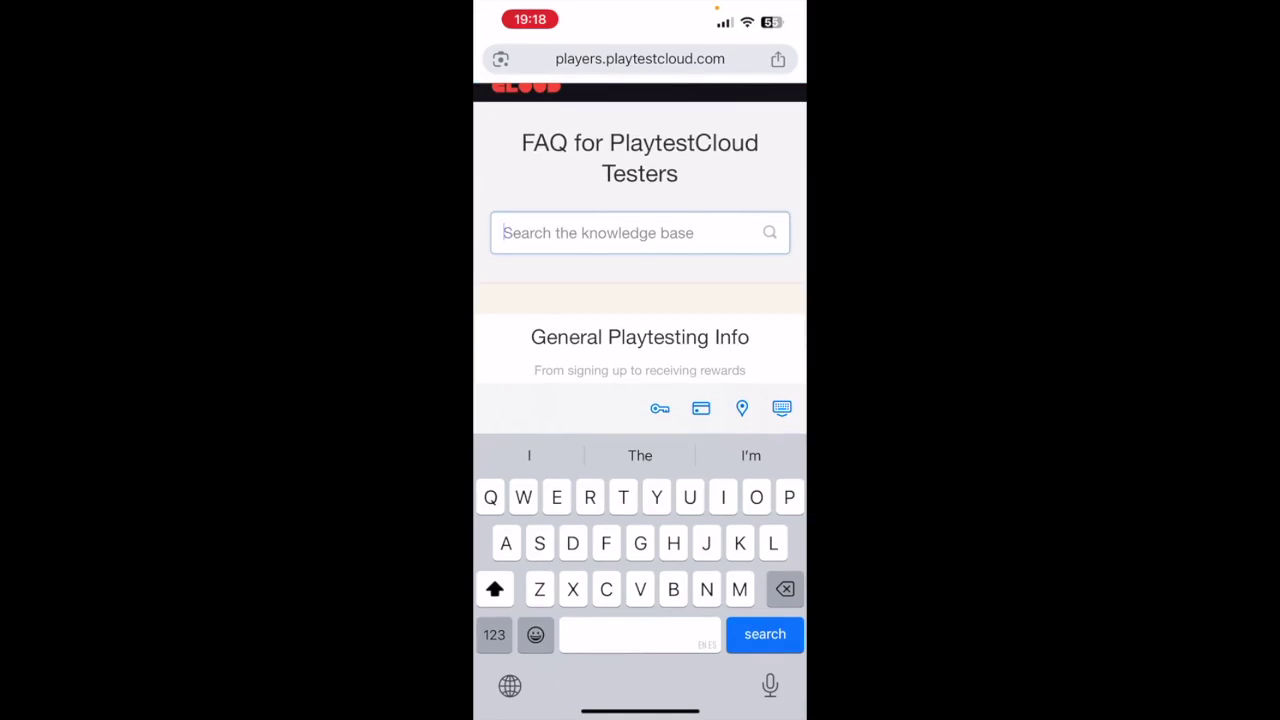
type("Teste")
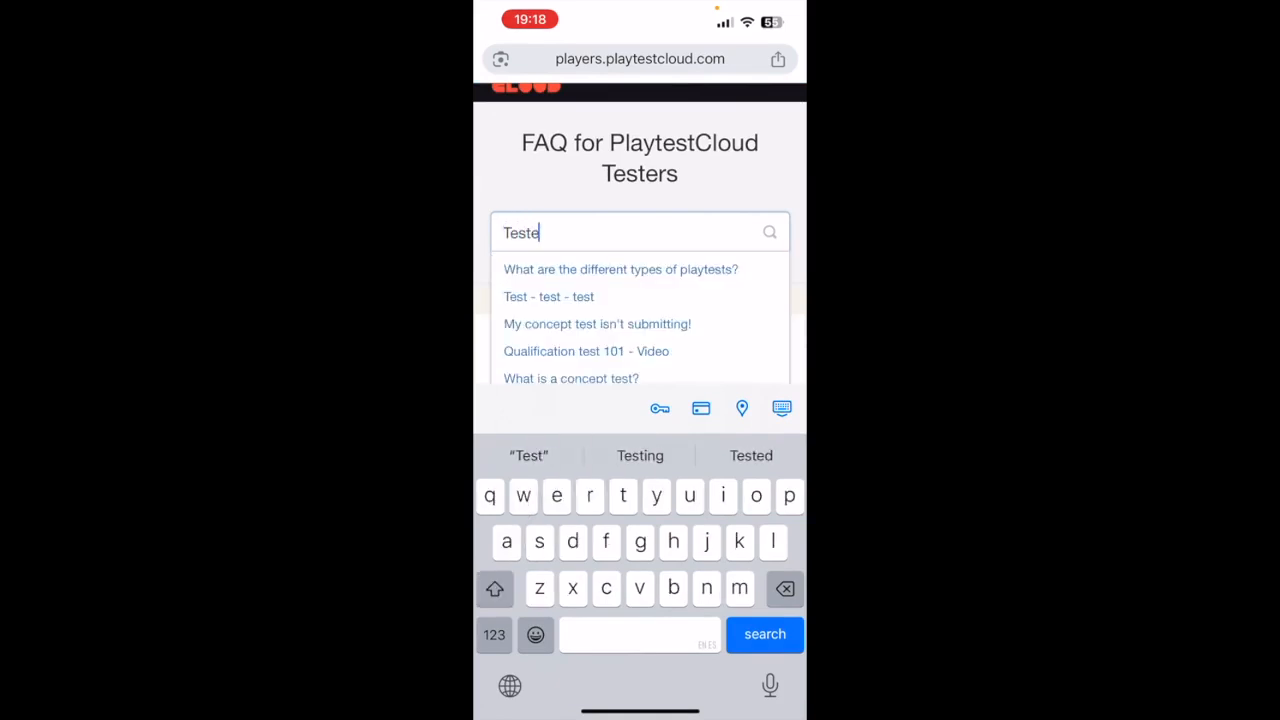
type("r")
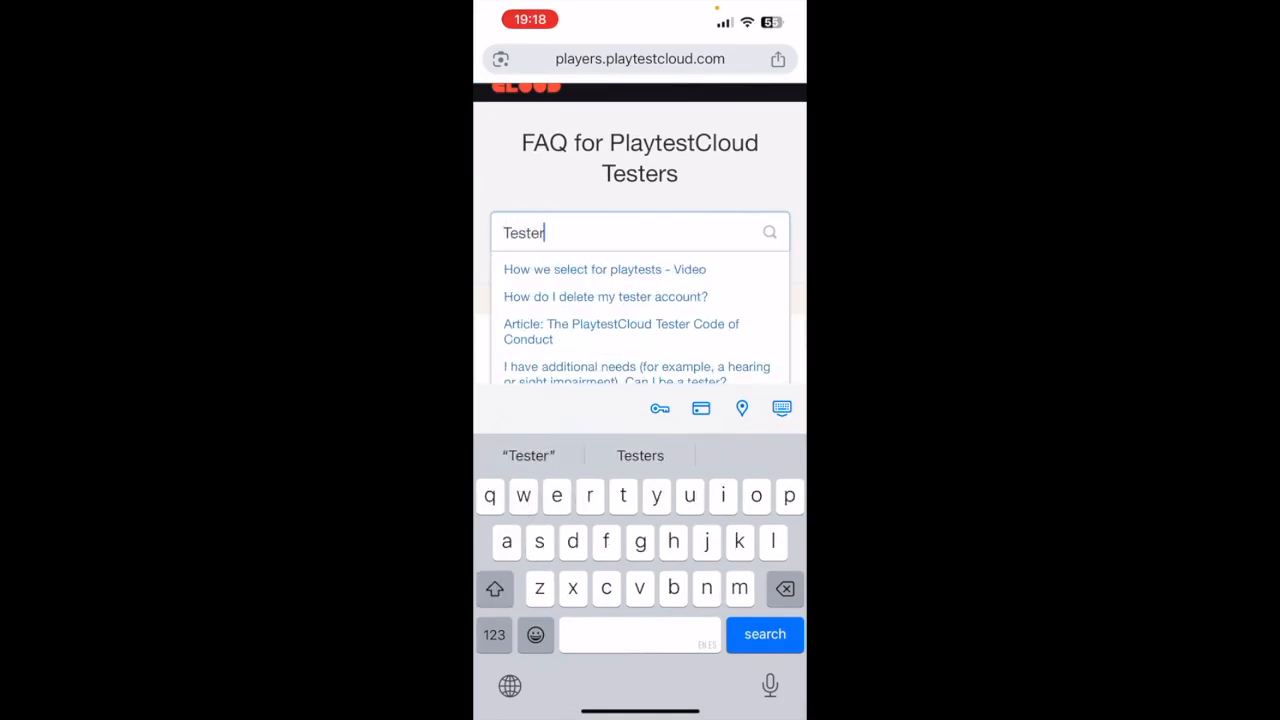
left_click(620, 332)
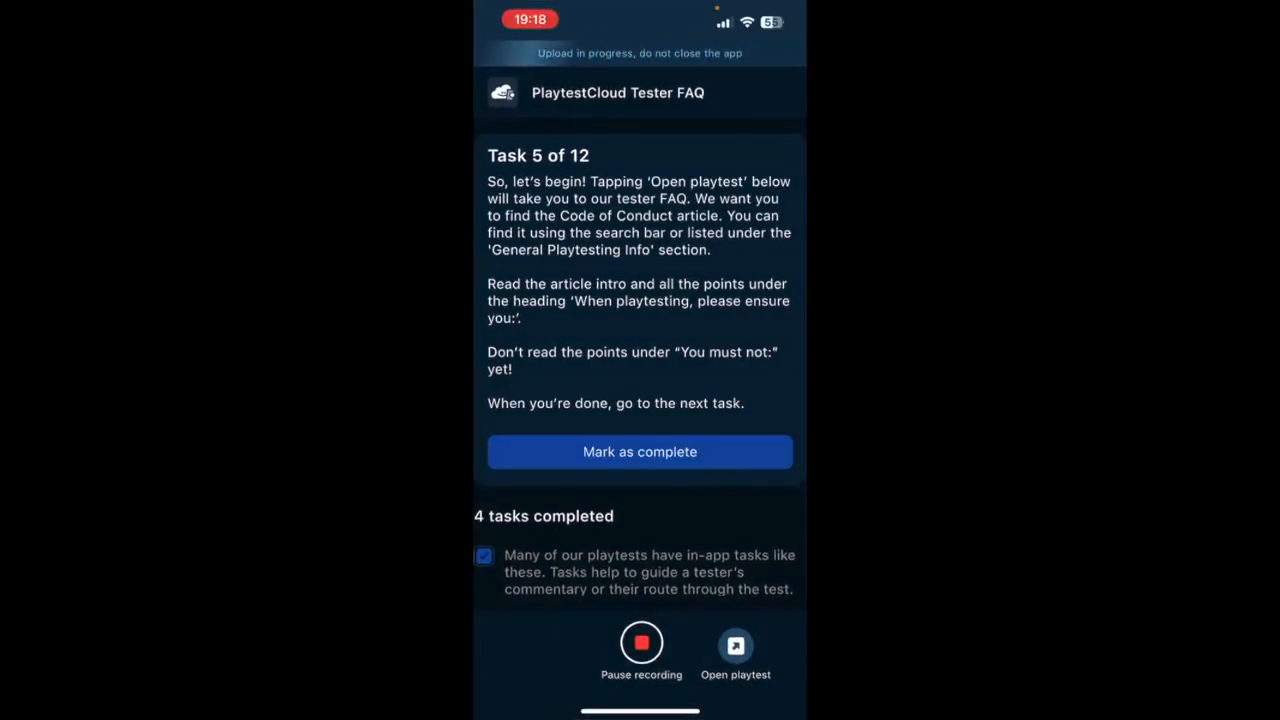
left_click(640, 642)
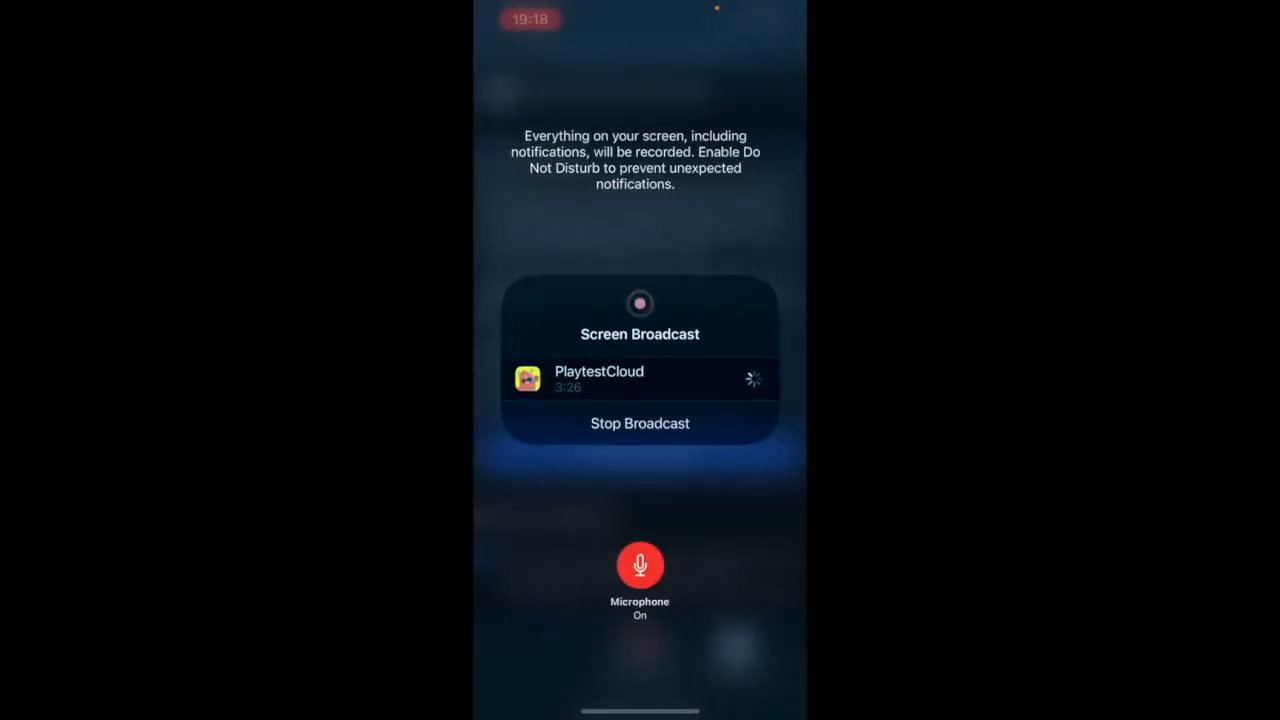
left_click(640, 424)
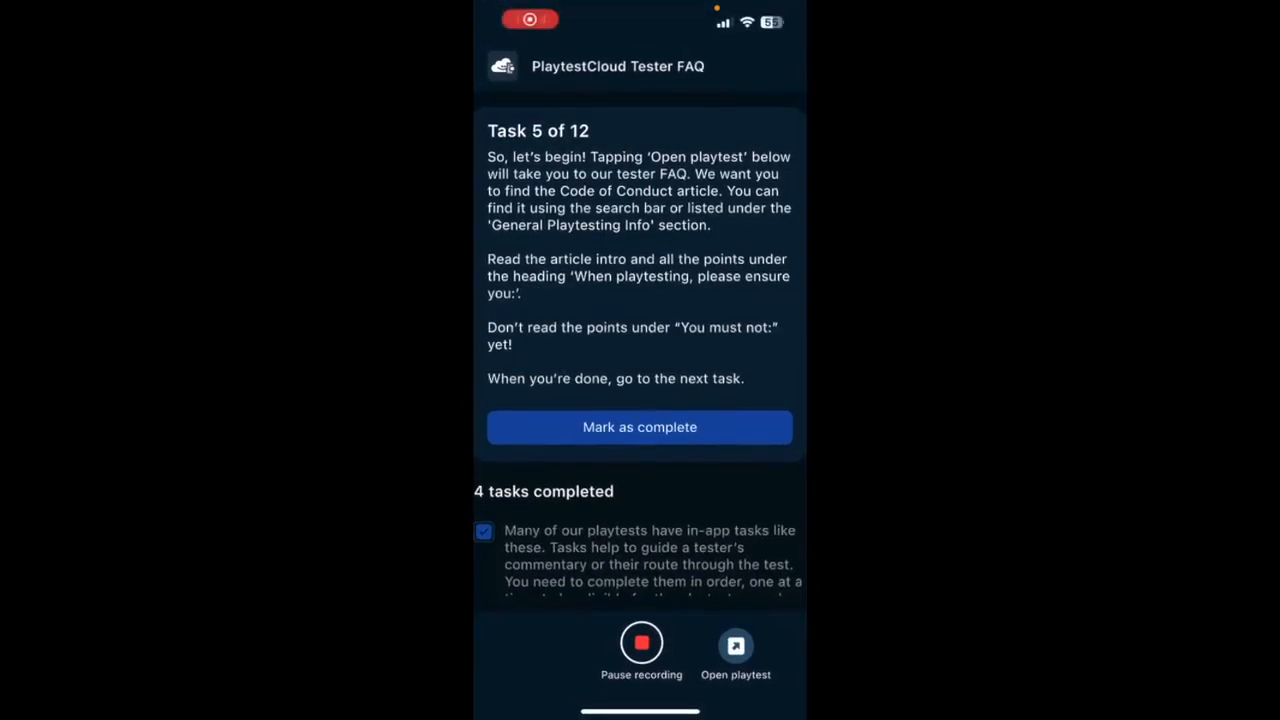
Return to the Tester FAQ site and open the PlaytestCloud Tester Code of Conduct article.
left_click(736, 644)
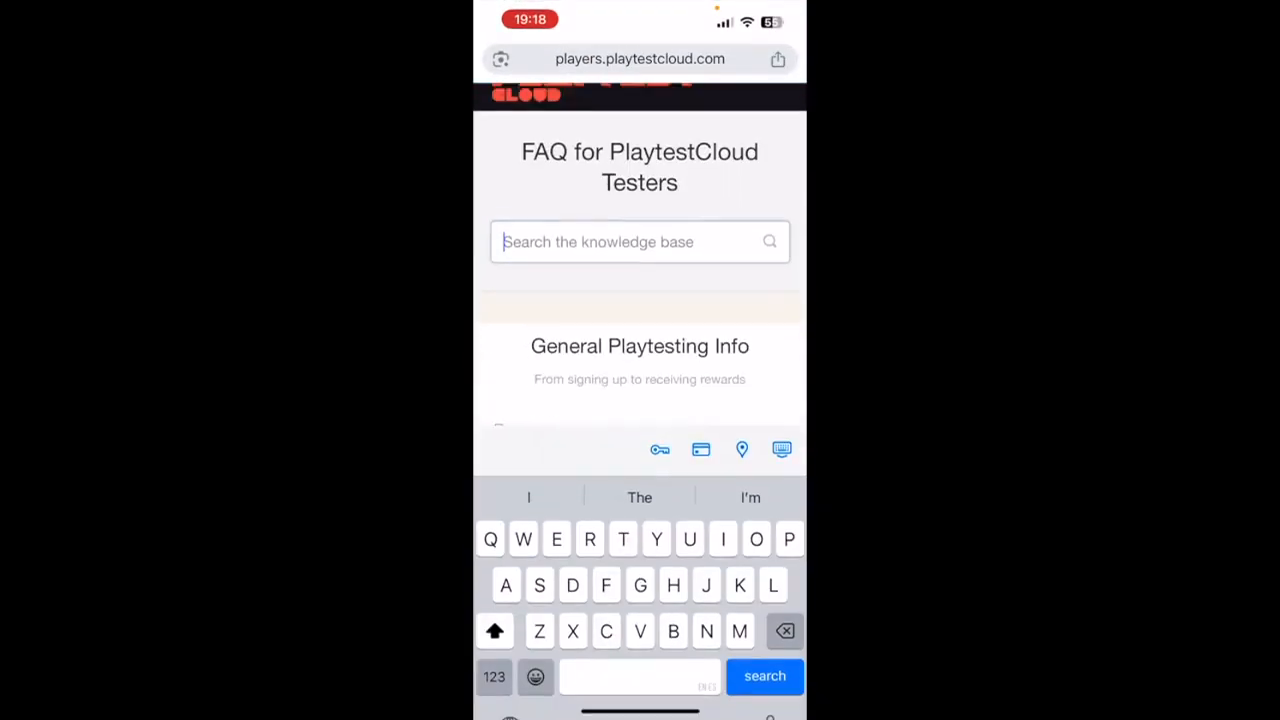
type("Tes")
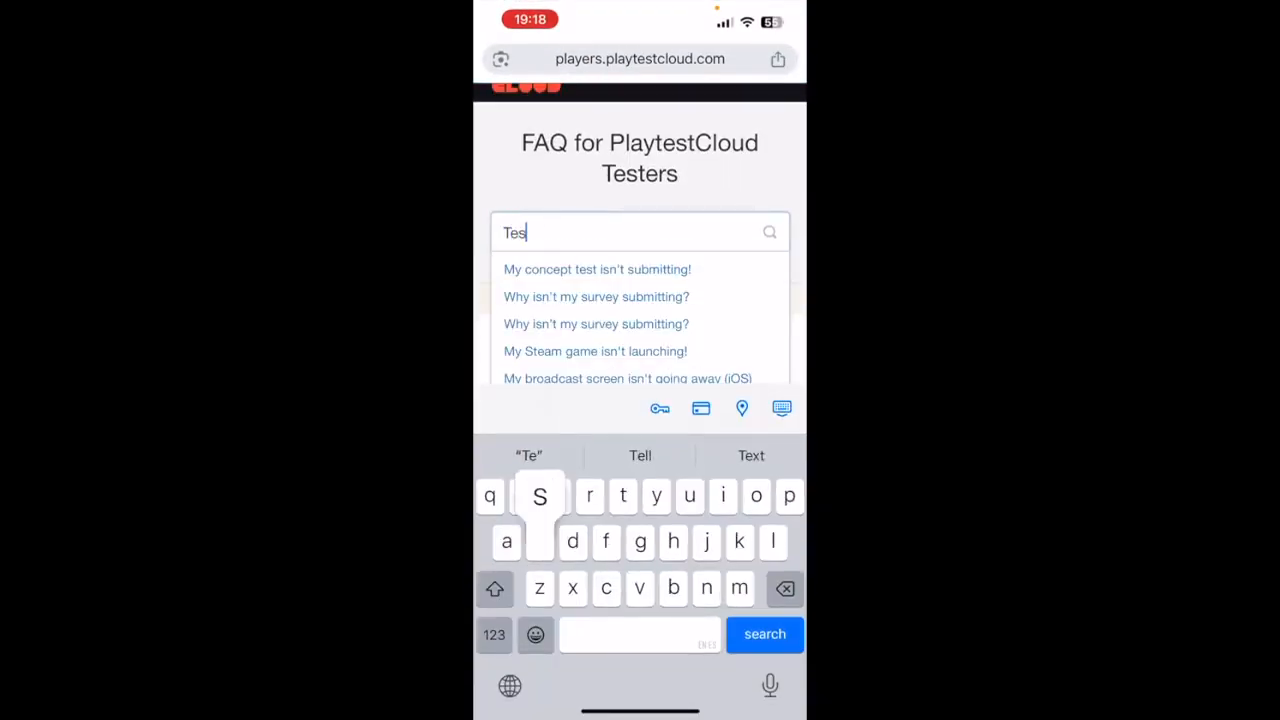
type("ter")
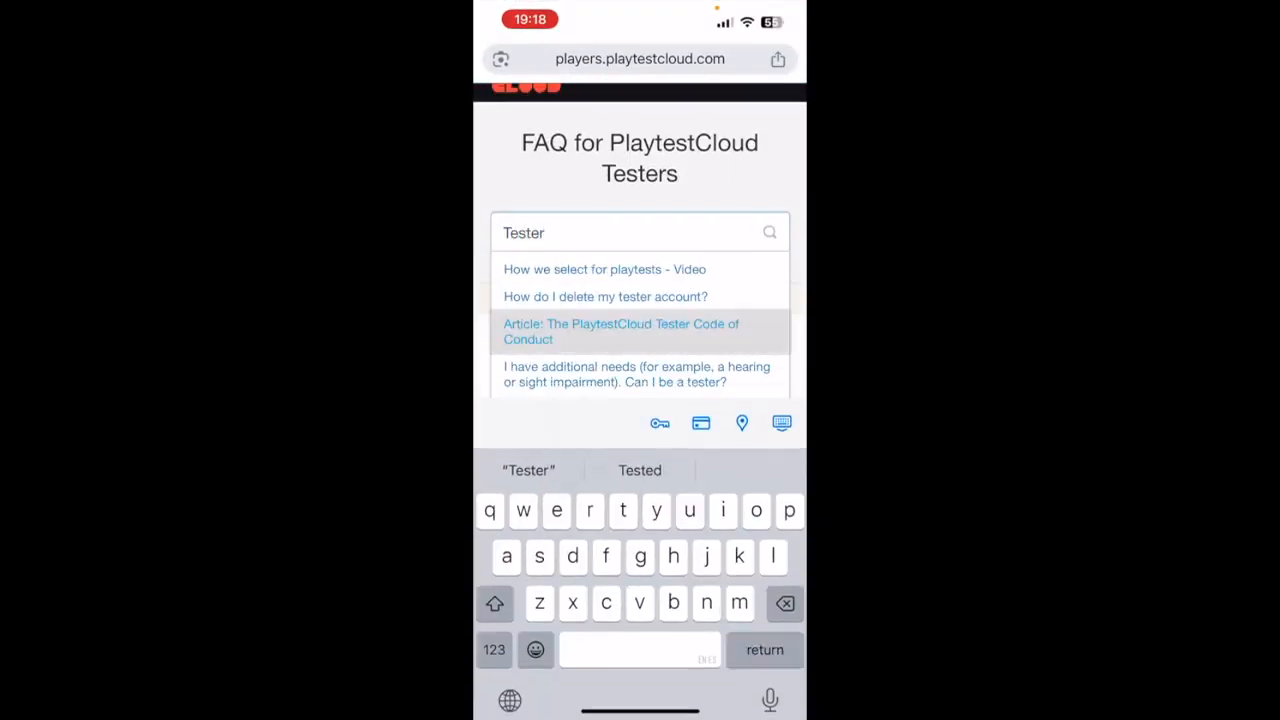
left_click(620, 332)
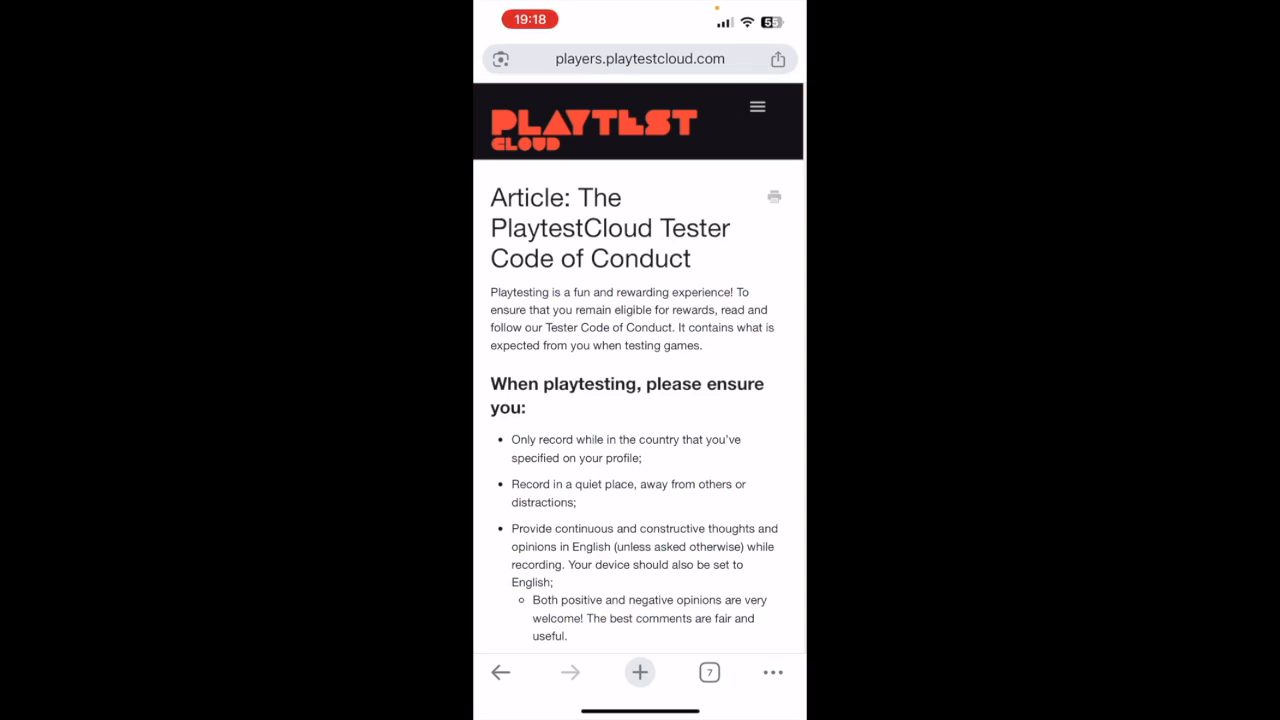
Read the 'When playtesting, please ensure you:' points down to the 'You must not:' heading.
scroll("down", 3)
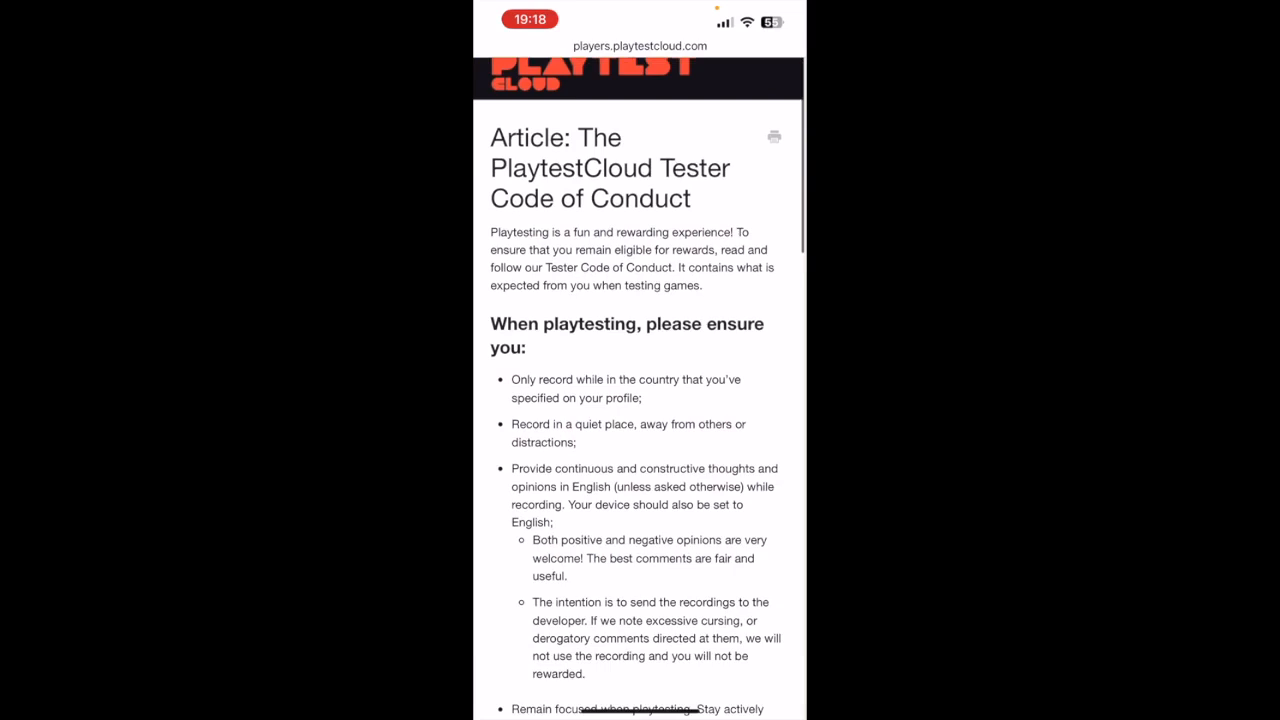
scroll("down", 3)
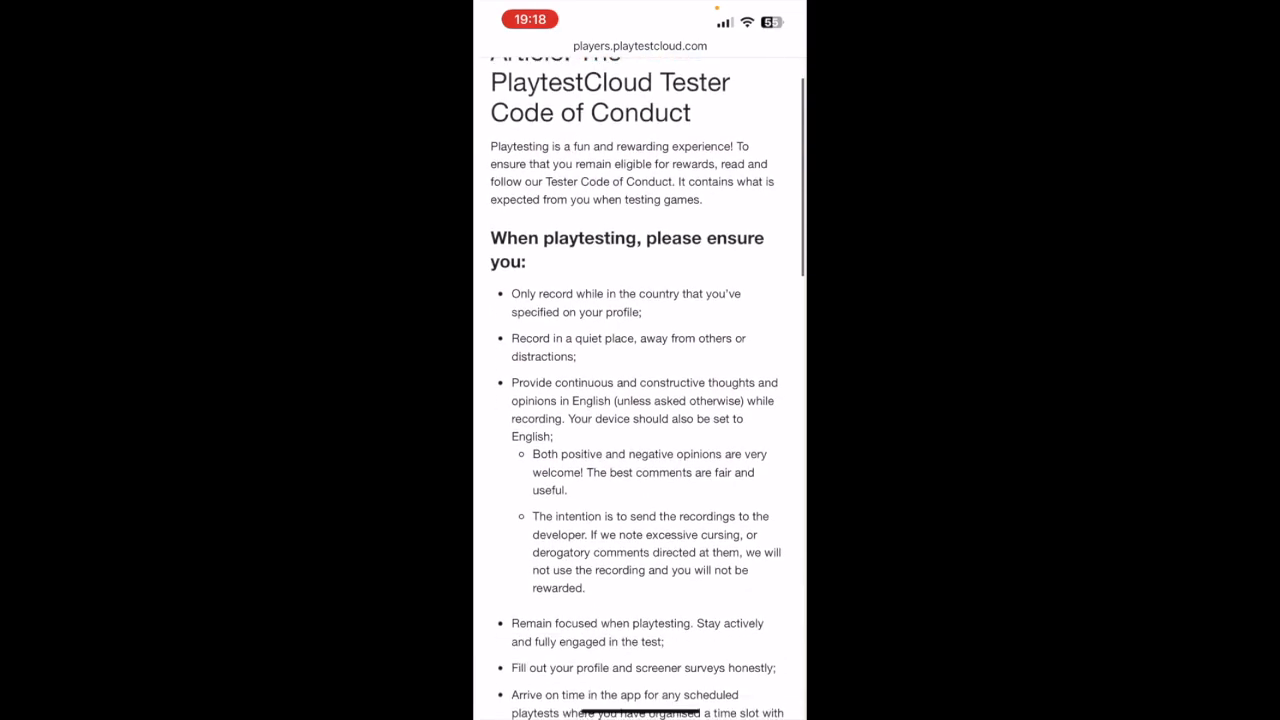
scroll("down", 3)
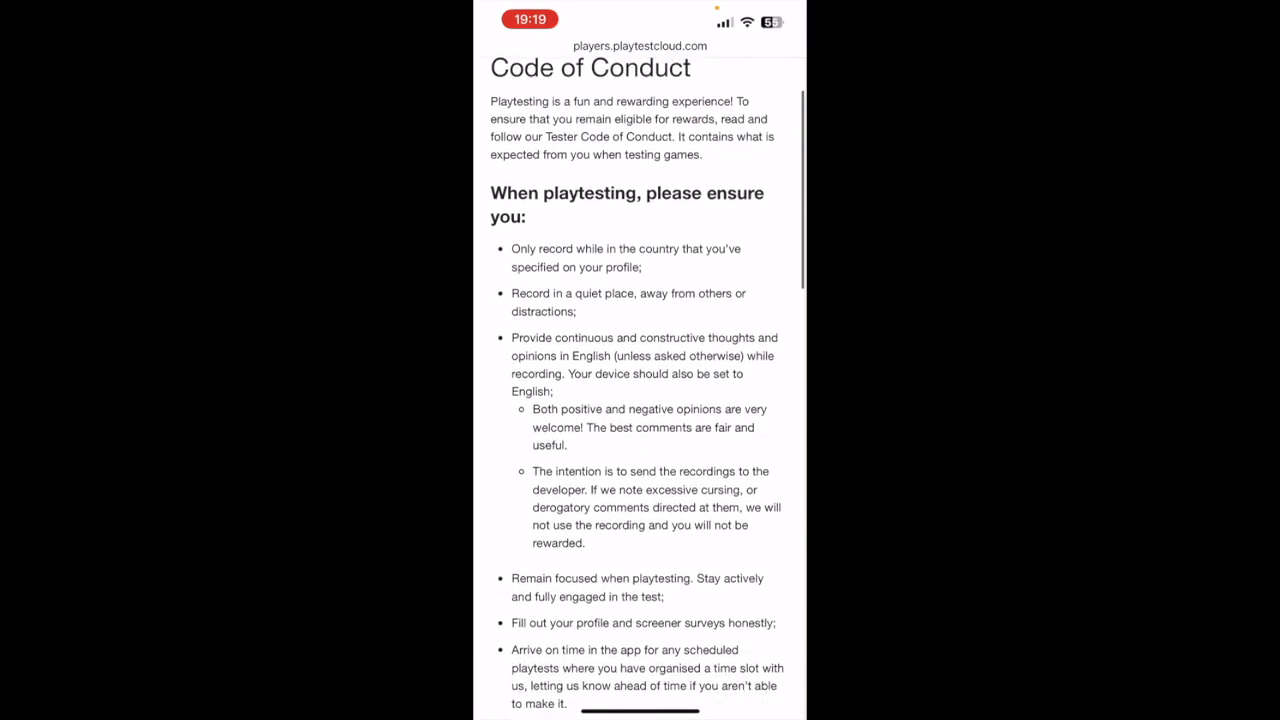
scroll("down", 3)
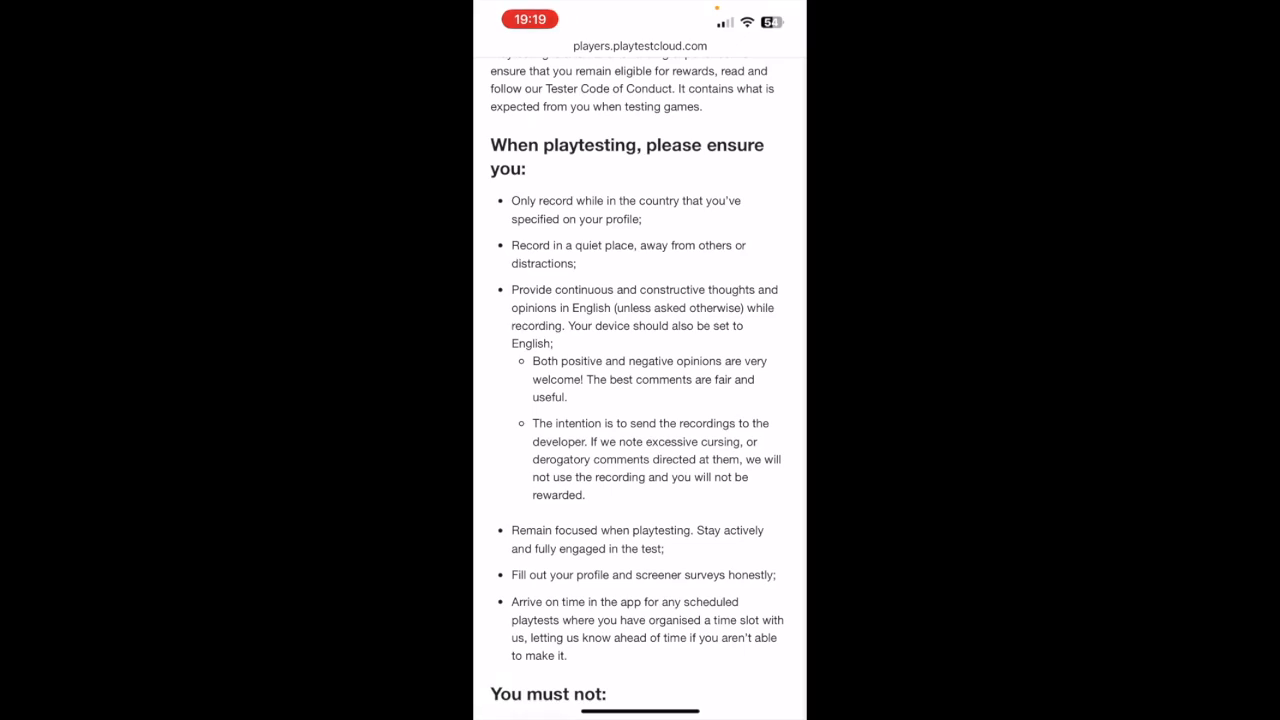
scroll("down", 3)
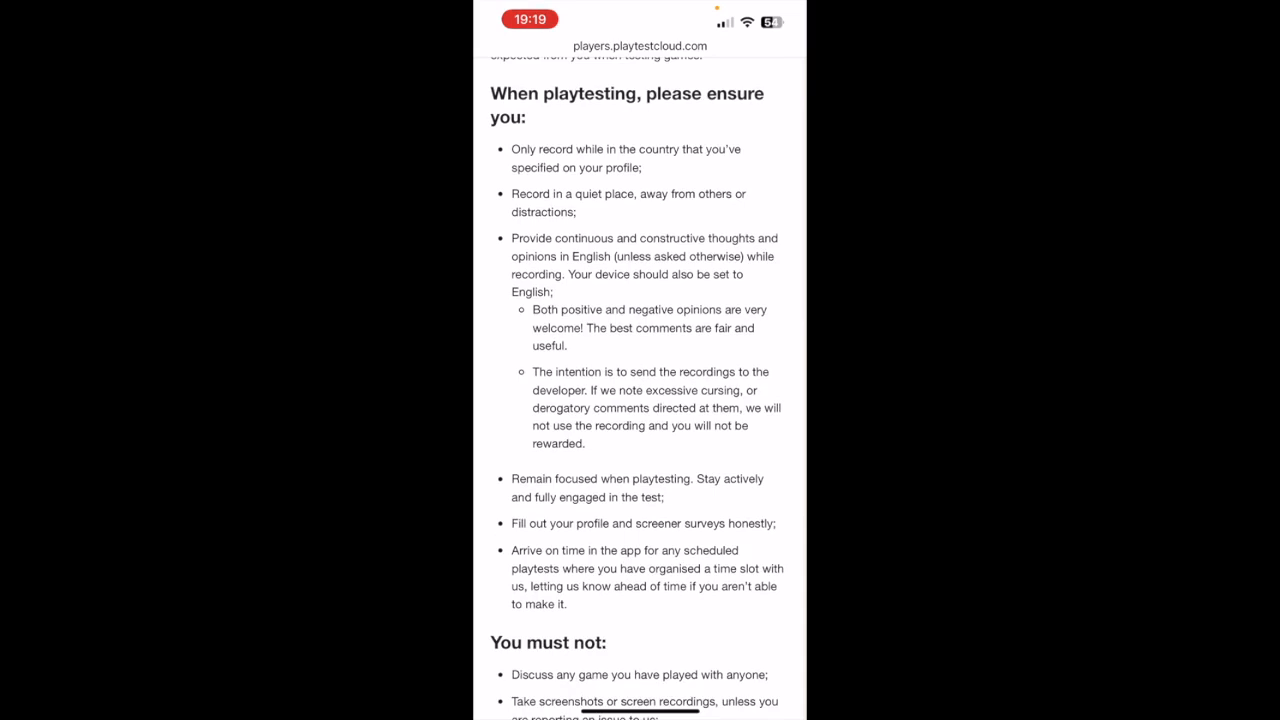
scroll("down", 3)
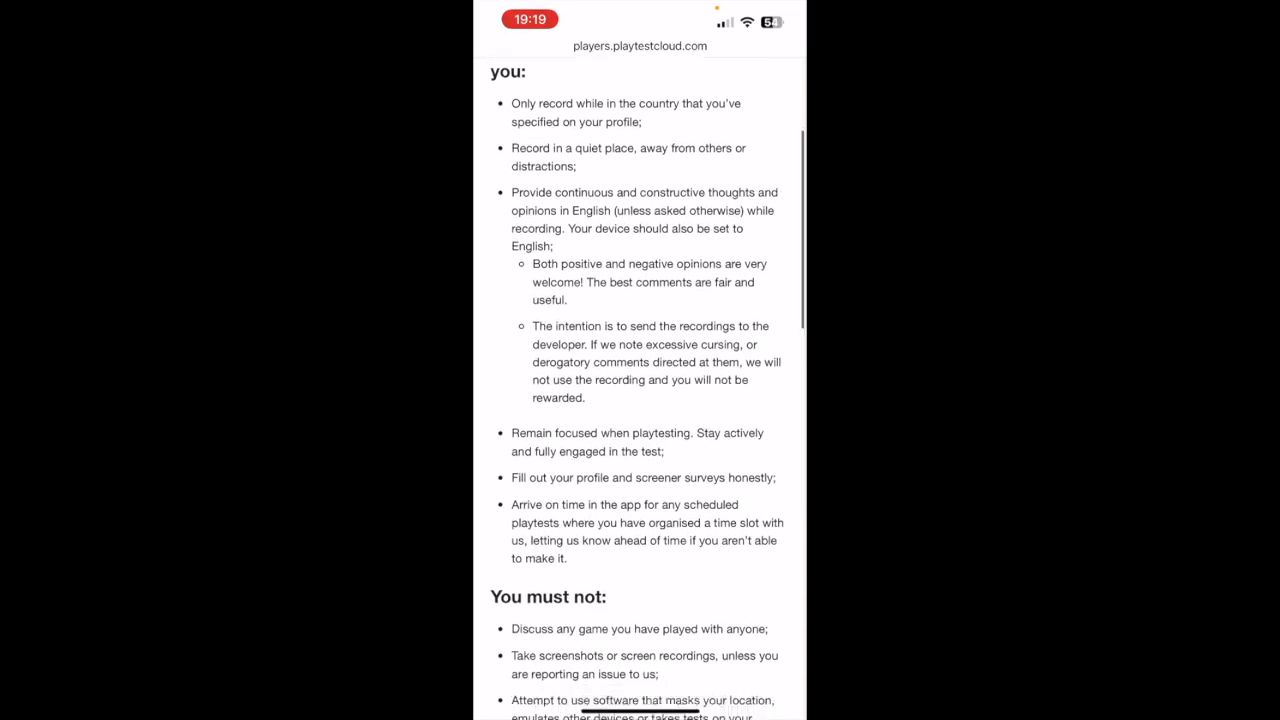
scroll("up", 3)
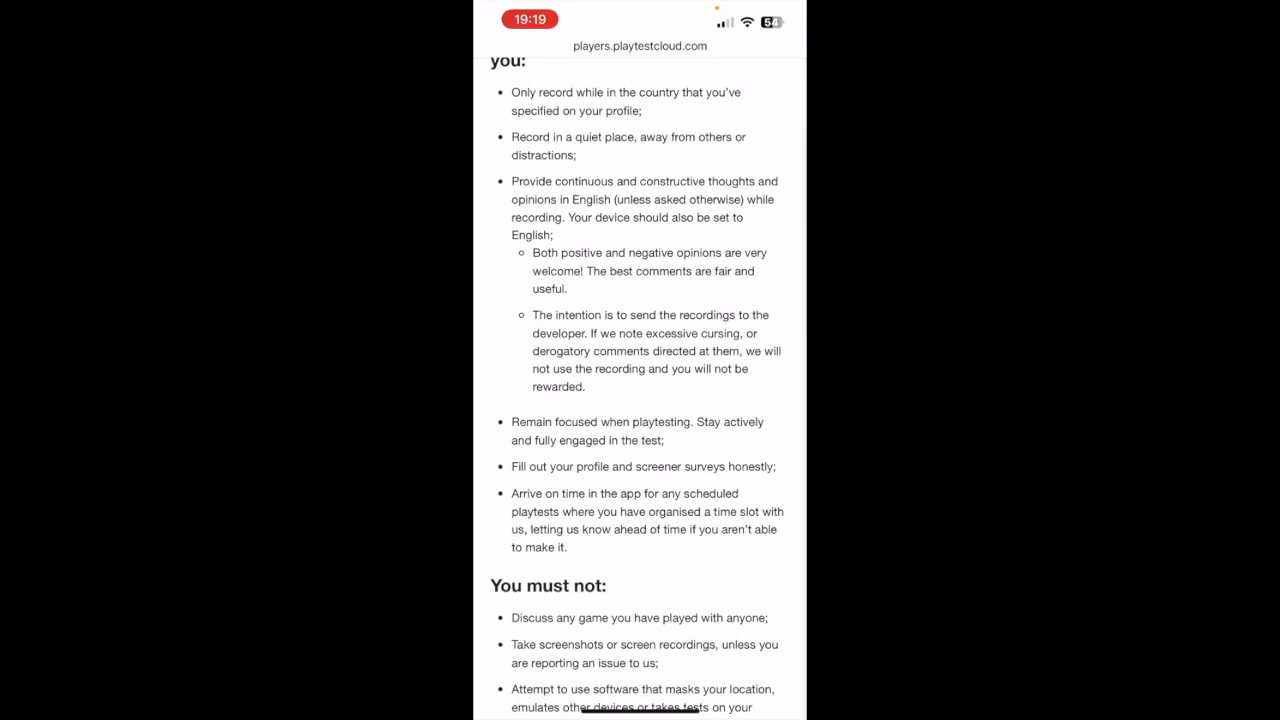
scroll("down", 3)
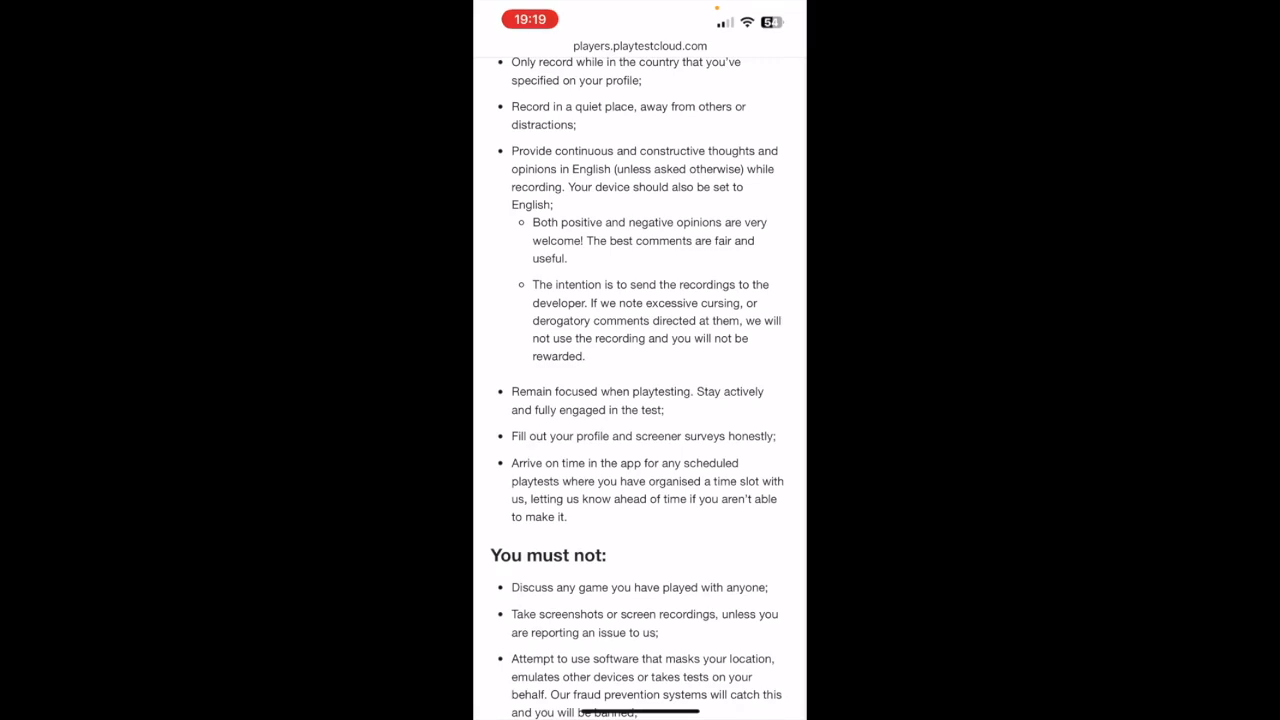
scroll("down", 3)
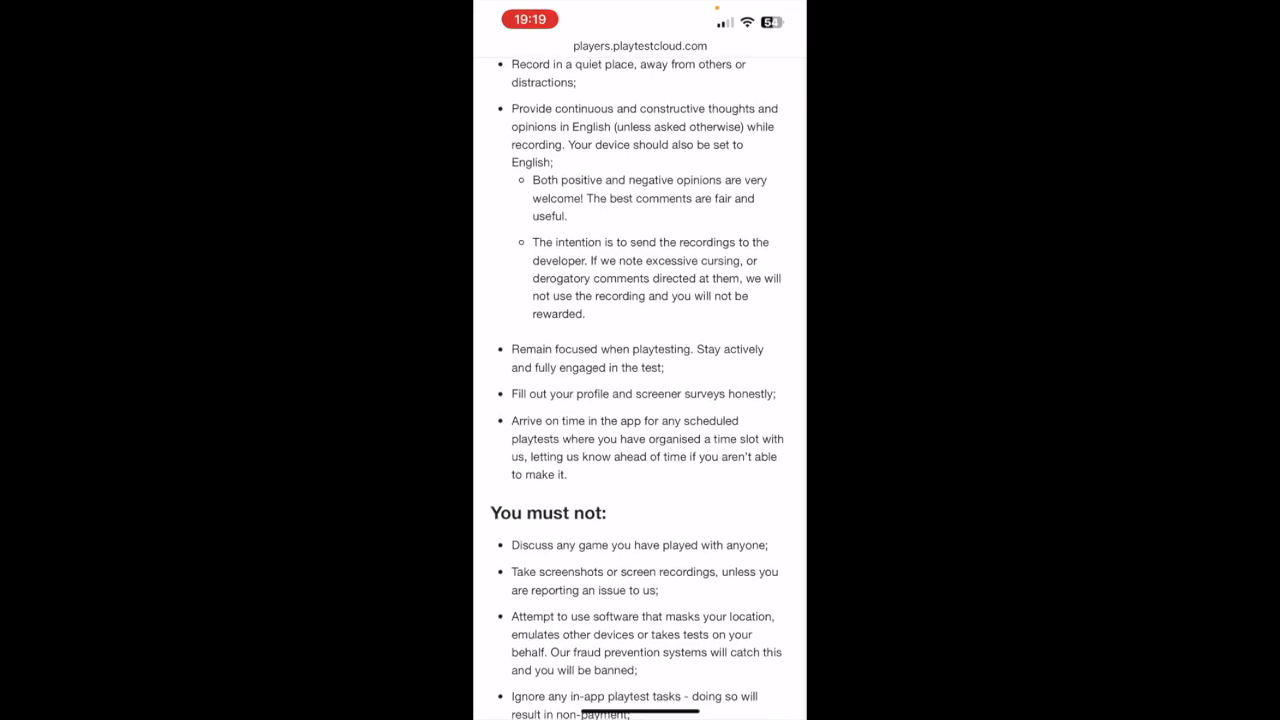
scroll("up", 3)
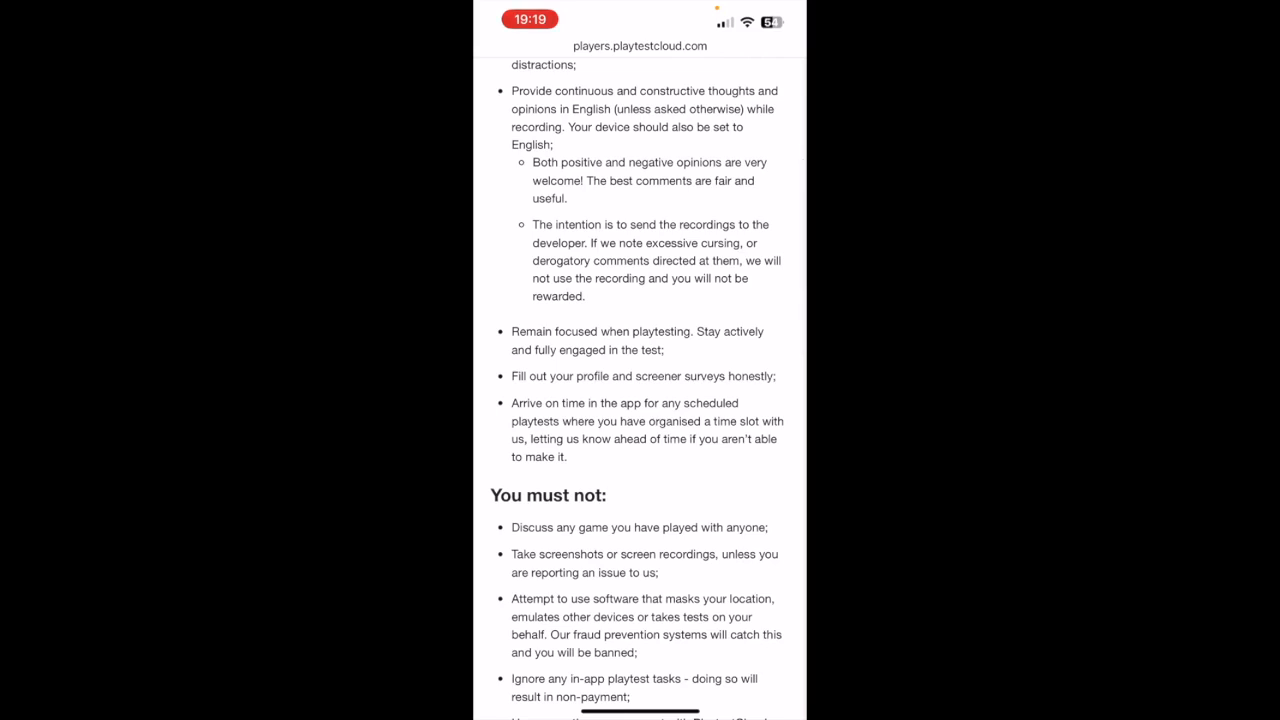
scroll("up", 3)
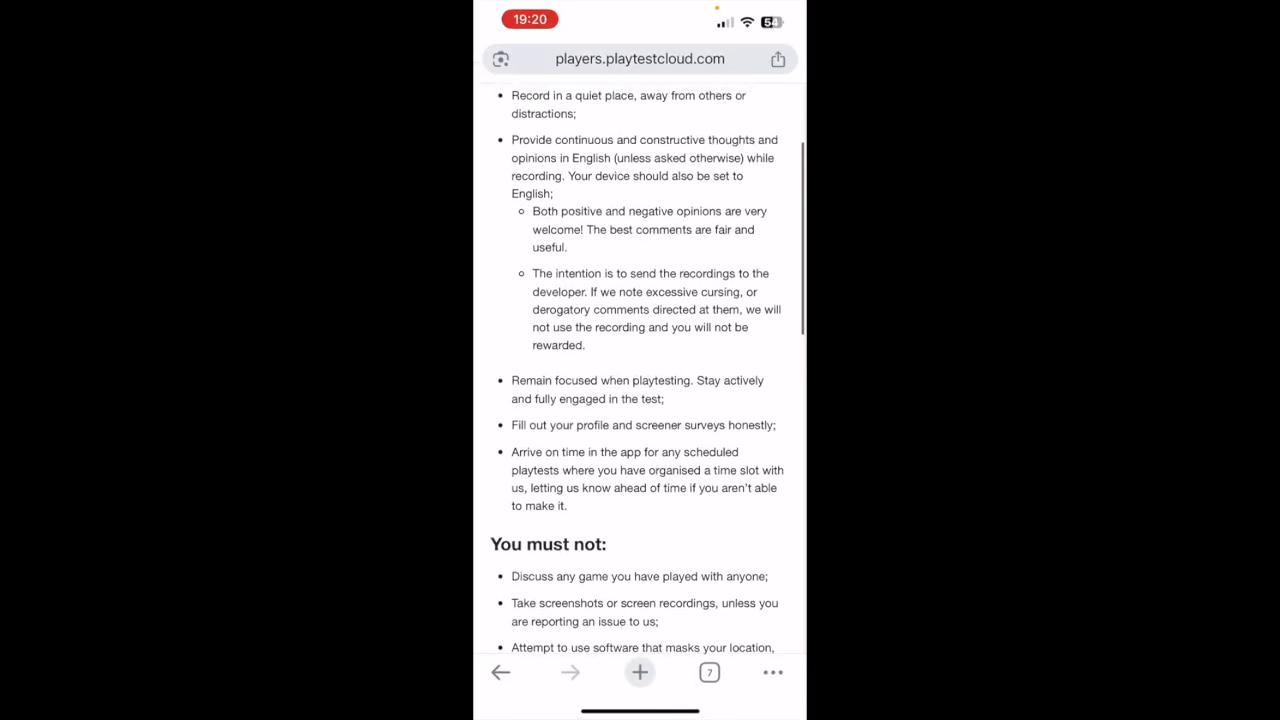
scroll("up", 3)
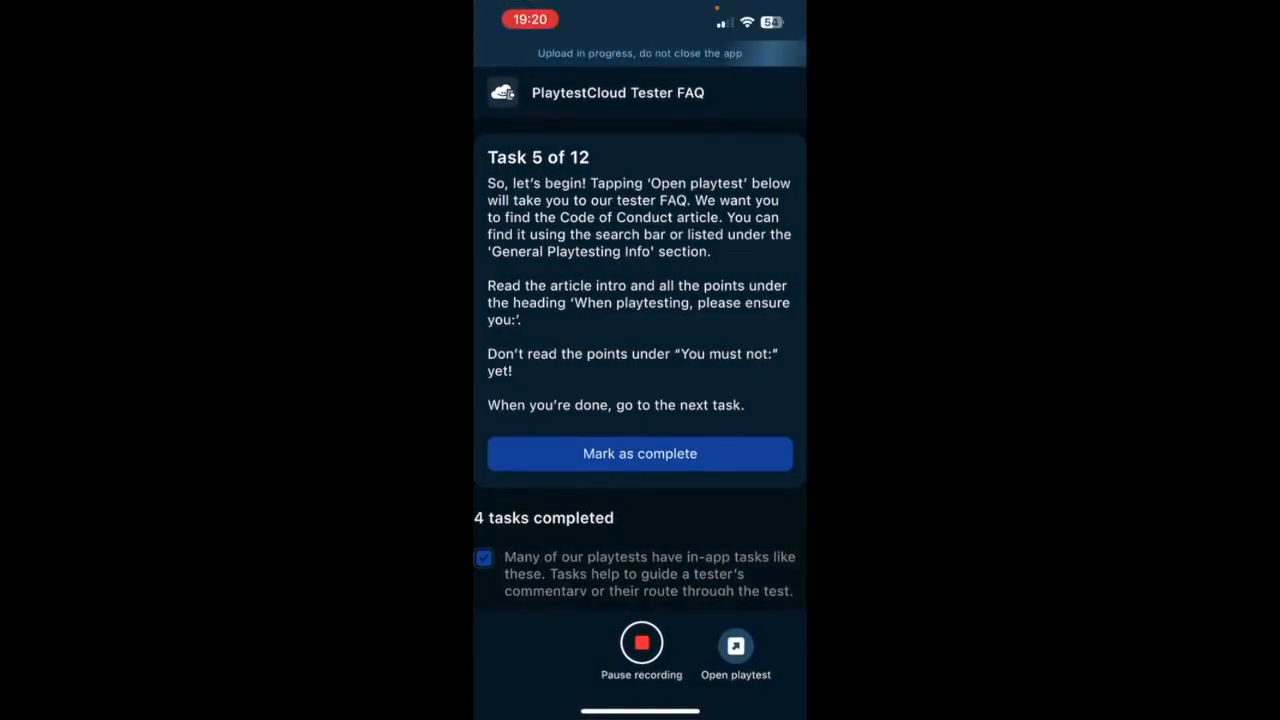
Mark Task 5, the Code of Conduct reading task, complete so Task 6 of 12 opens.
left_click(640, 452)
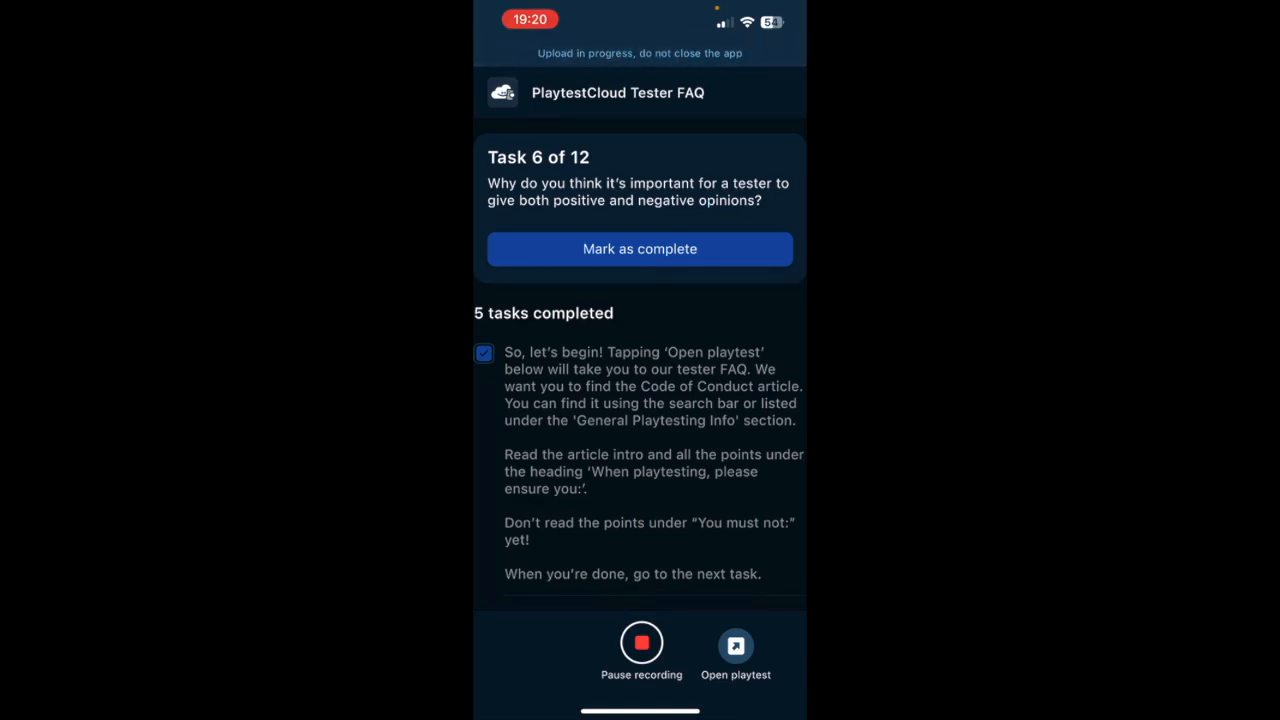
Mark Task 6 (positive and negative opinions) and Task 7 (recording location) complete, reaching Task 8.
left_click(640, 248)
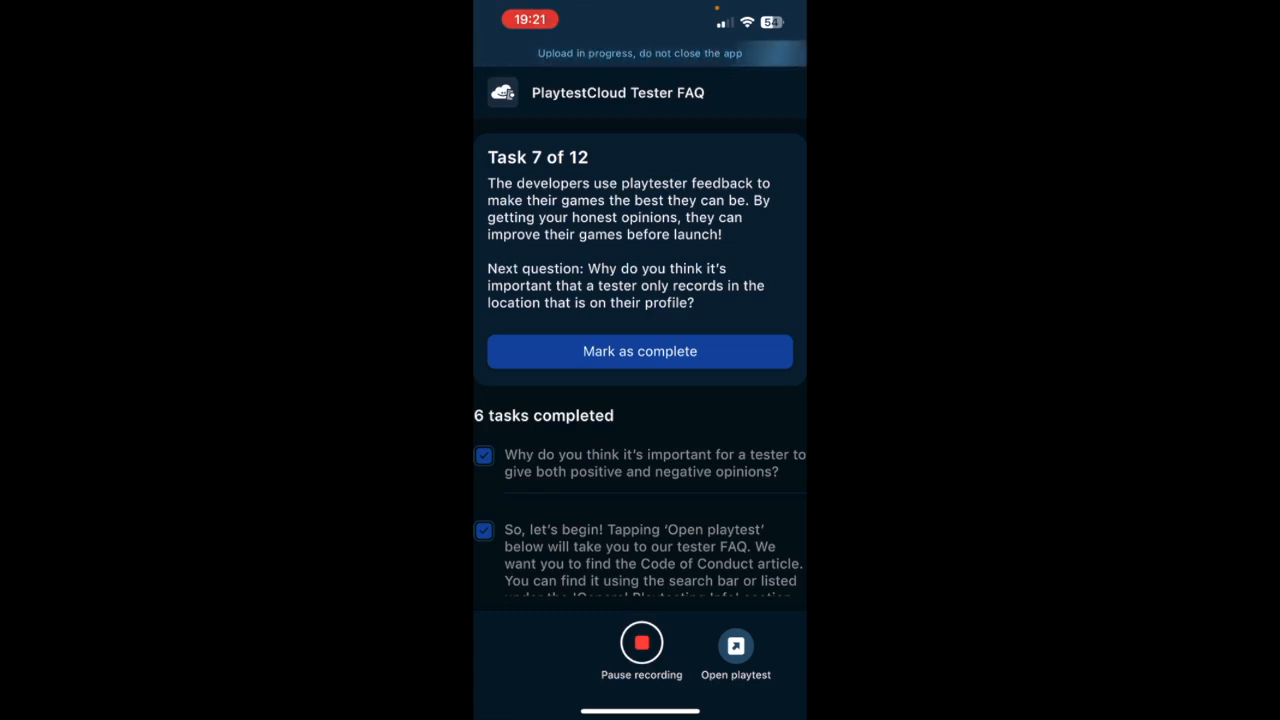
left_click(640, 352)
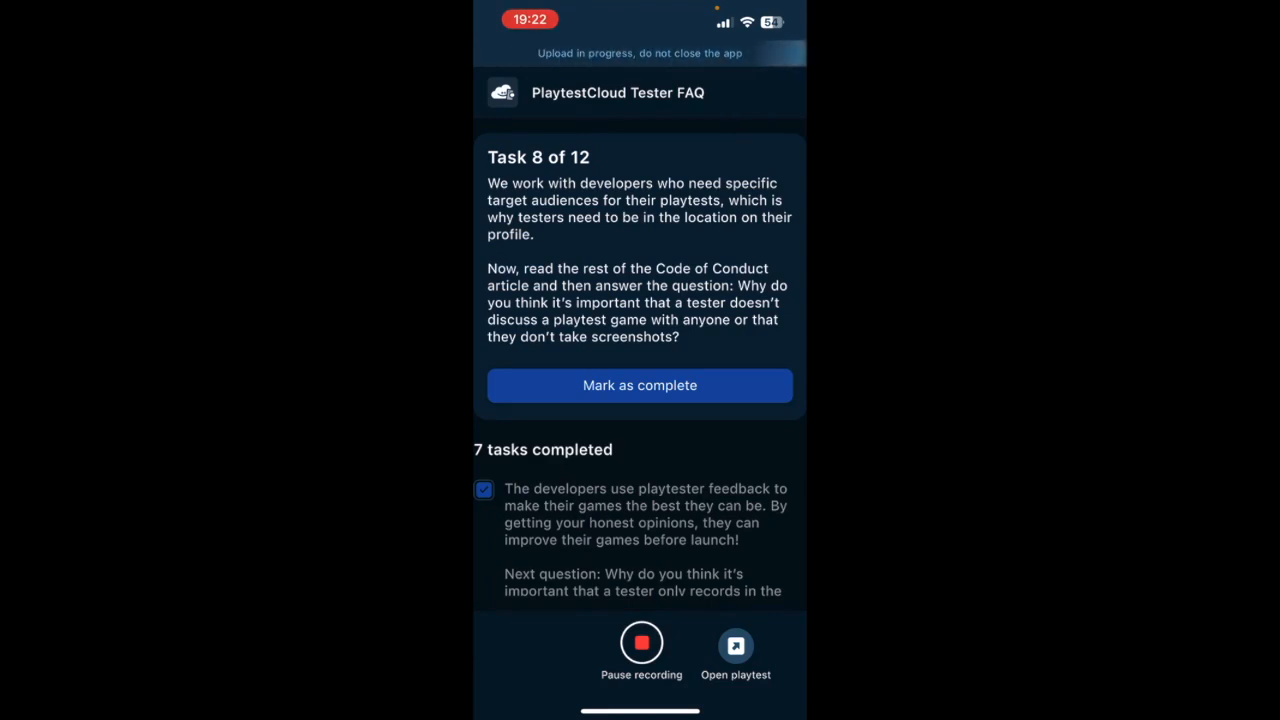
left_click(736, 644)
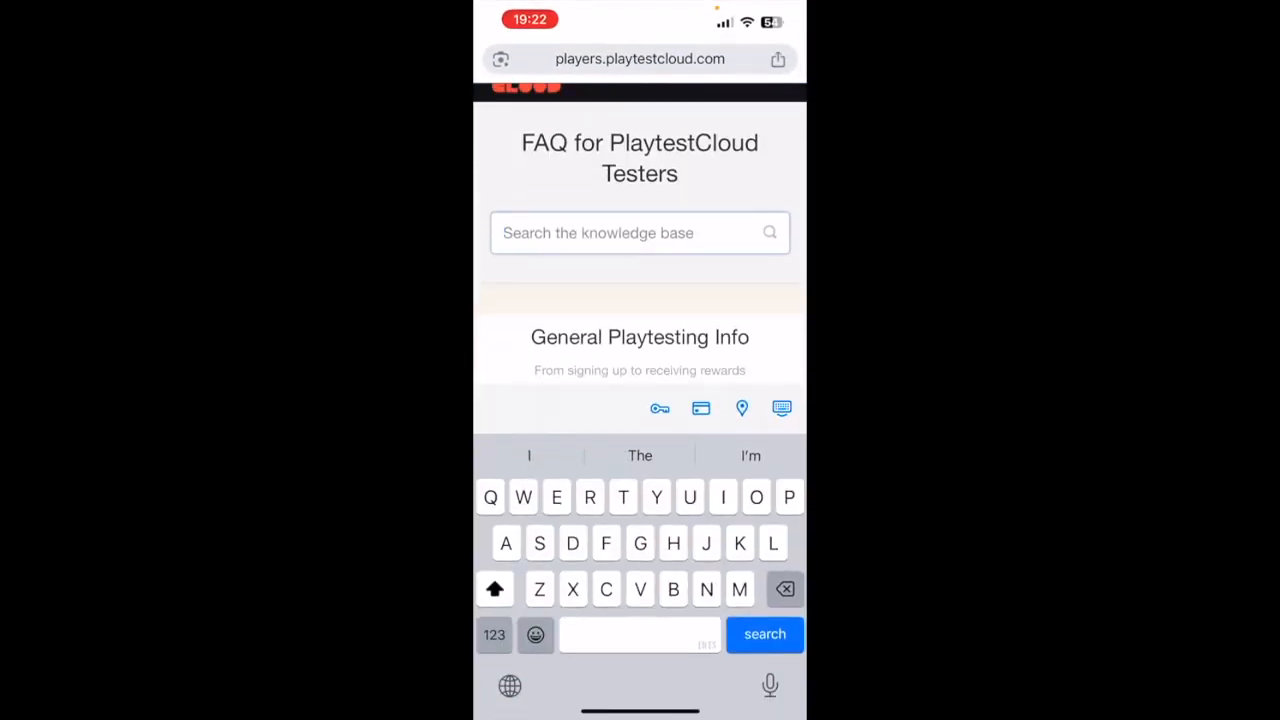
left_click(640, 232)
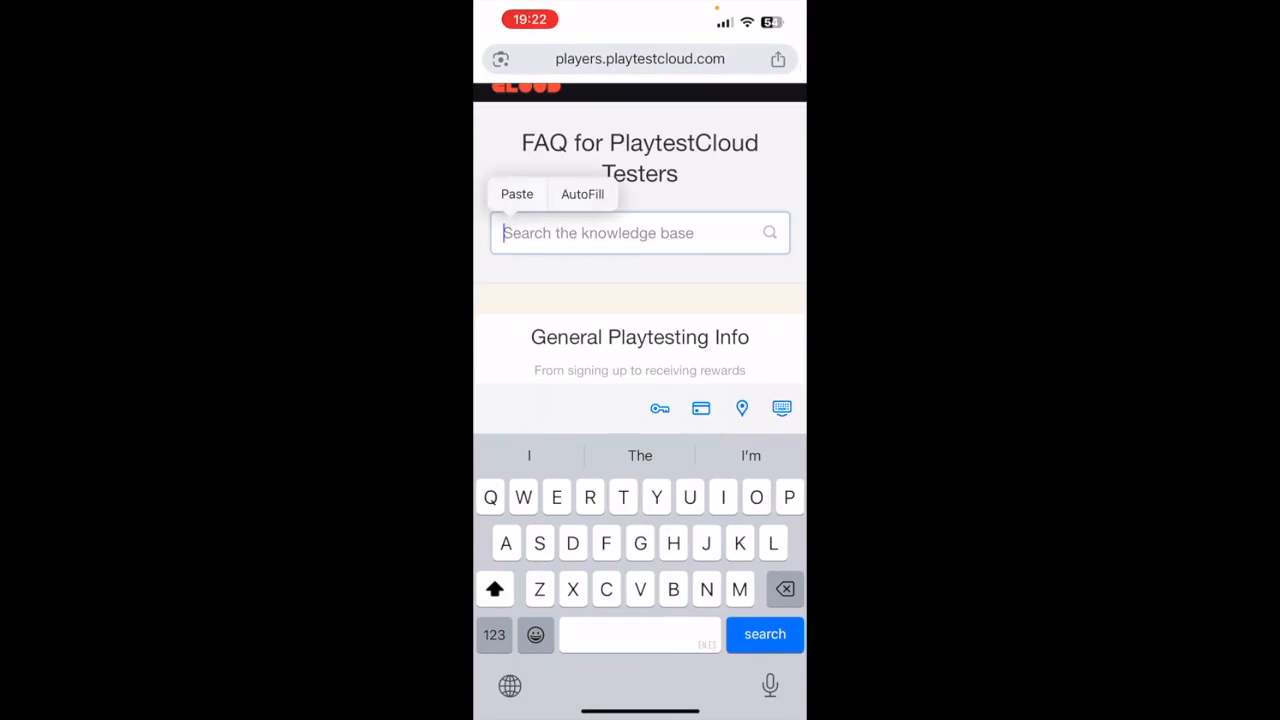
scroll("down", 3)
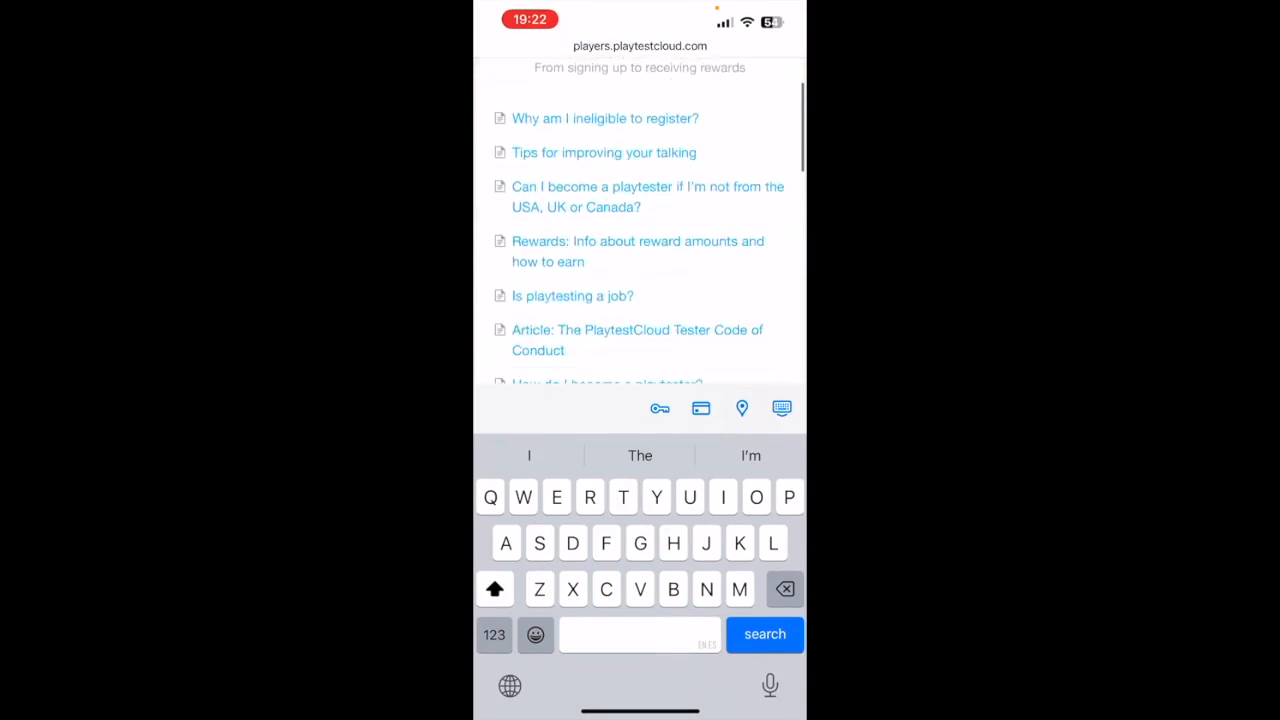
left_click(636, 340)
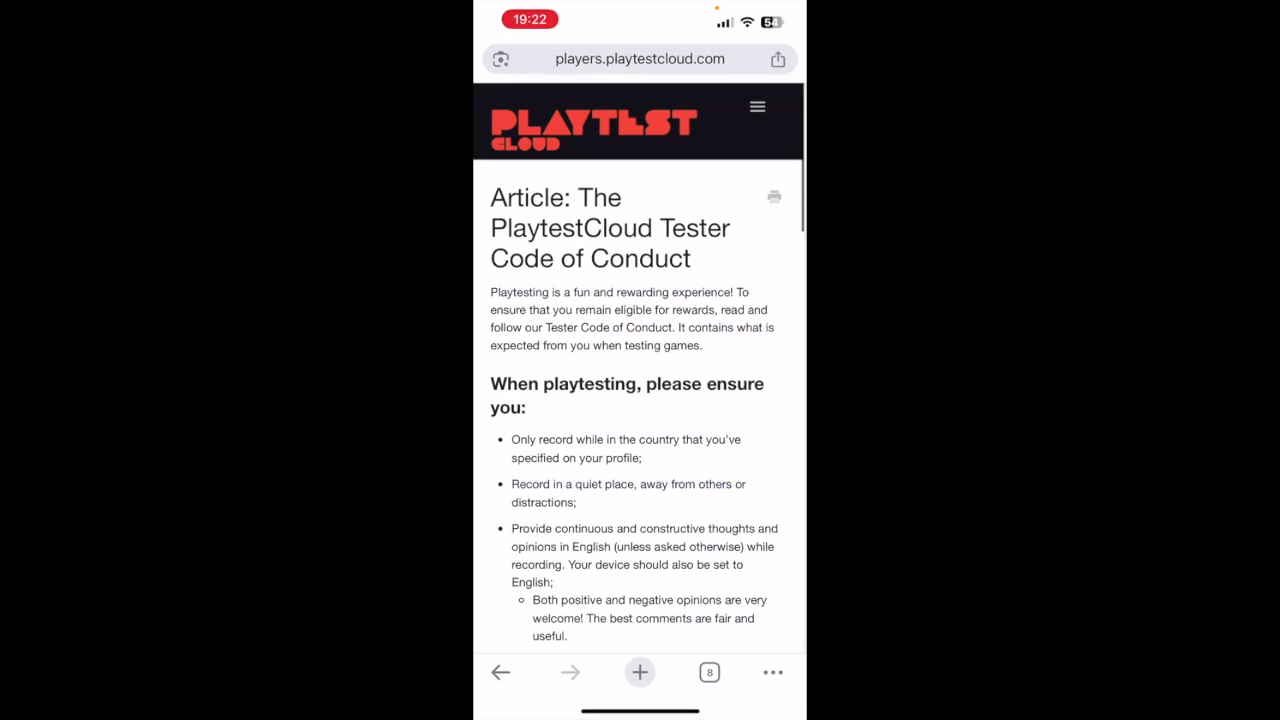
scroll("down", 3)
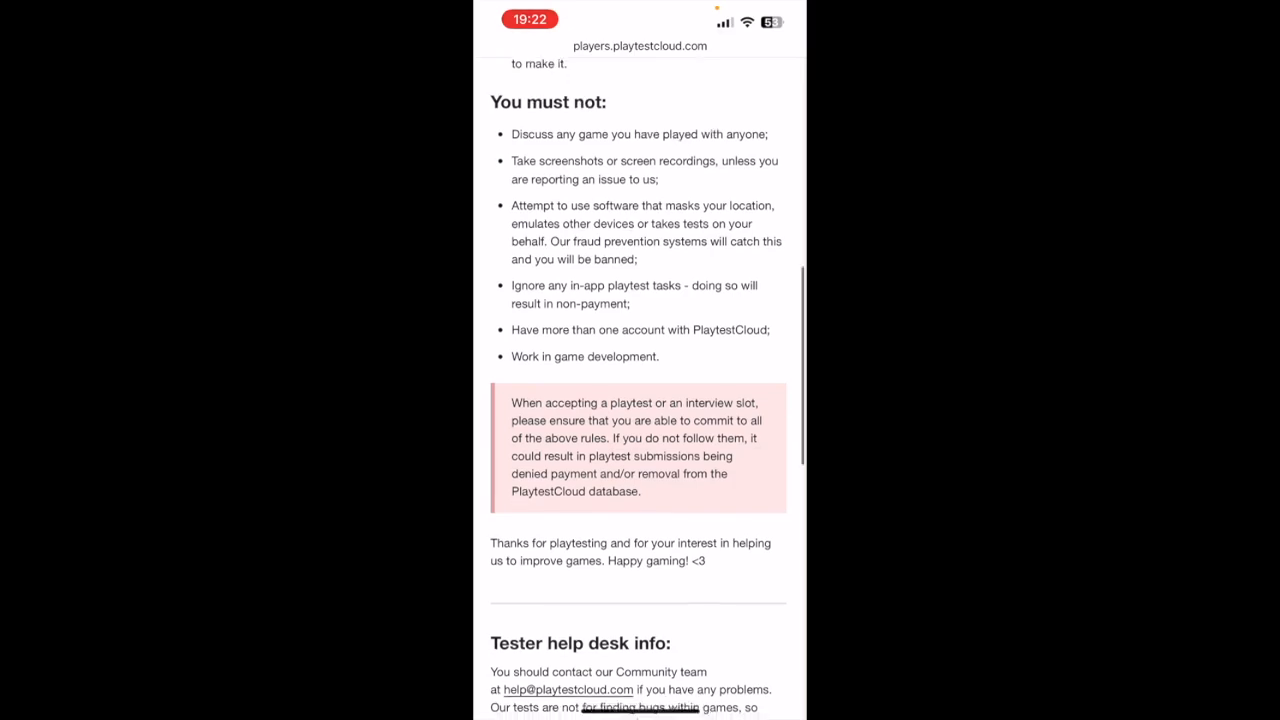
scroll("up", 3)
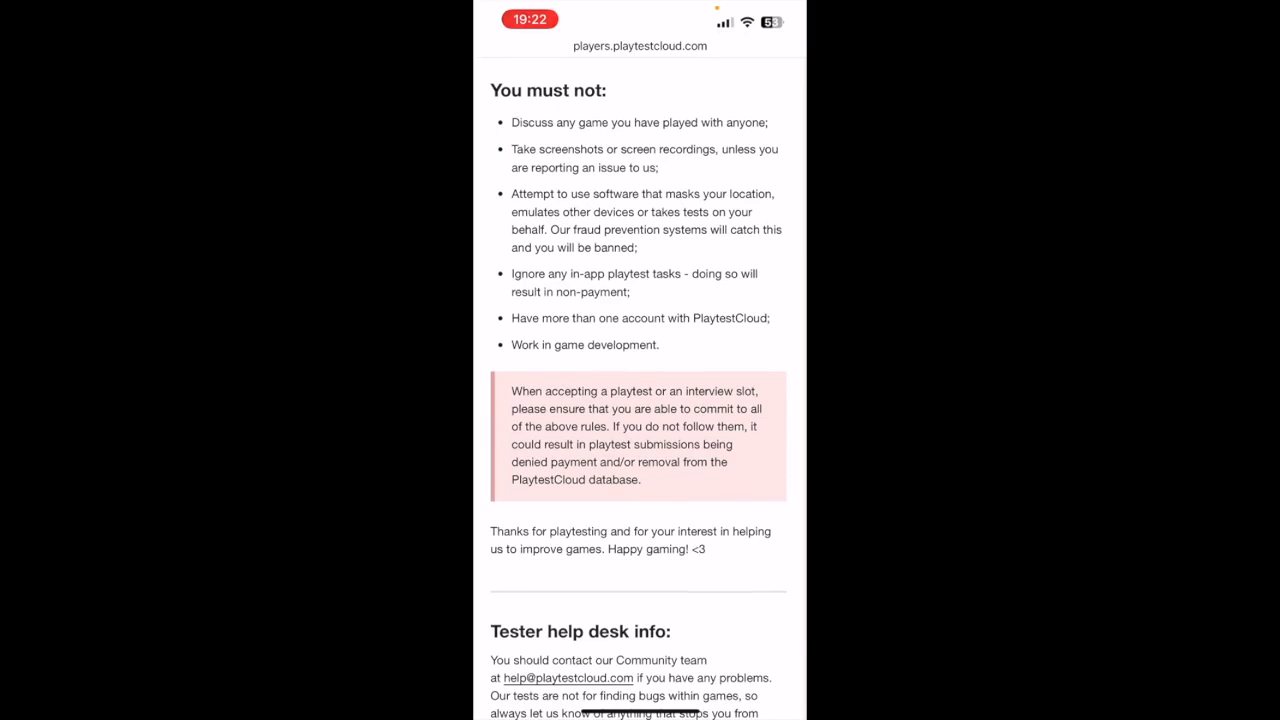
scroll("down", 3)
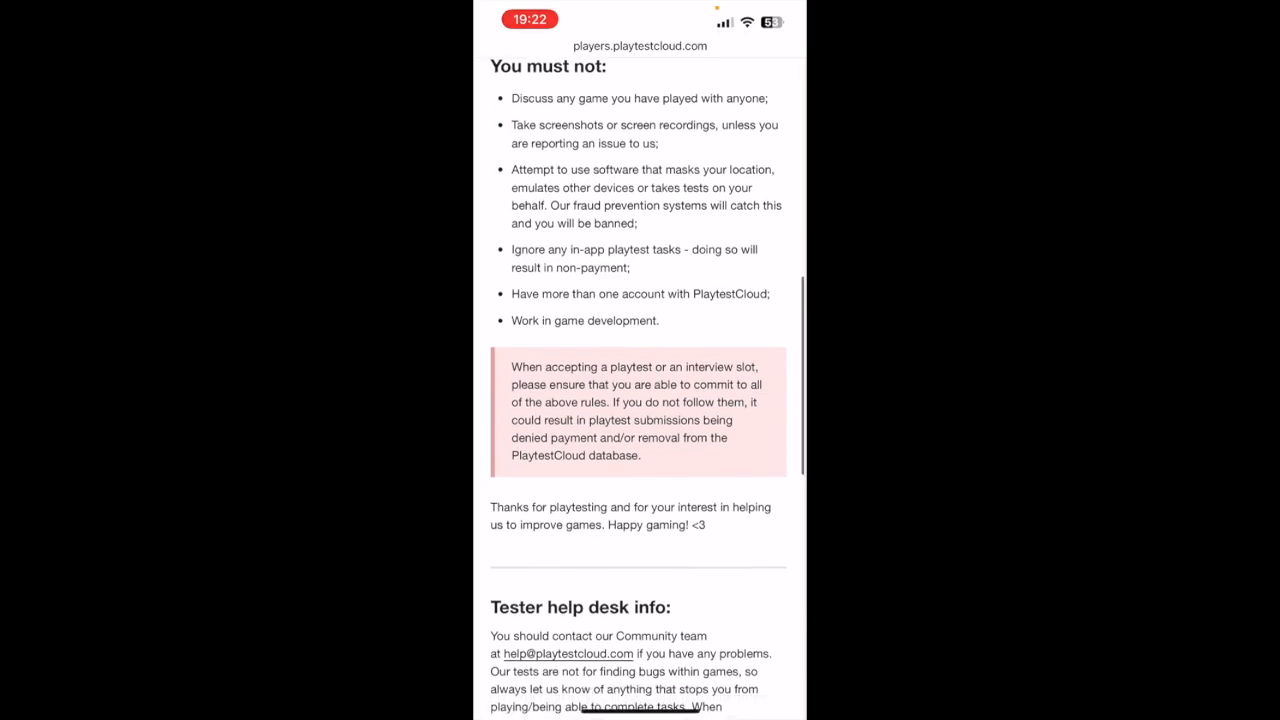
scroll("down", 3)
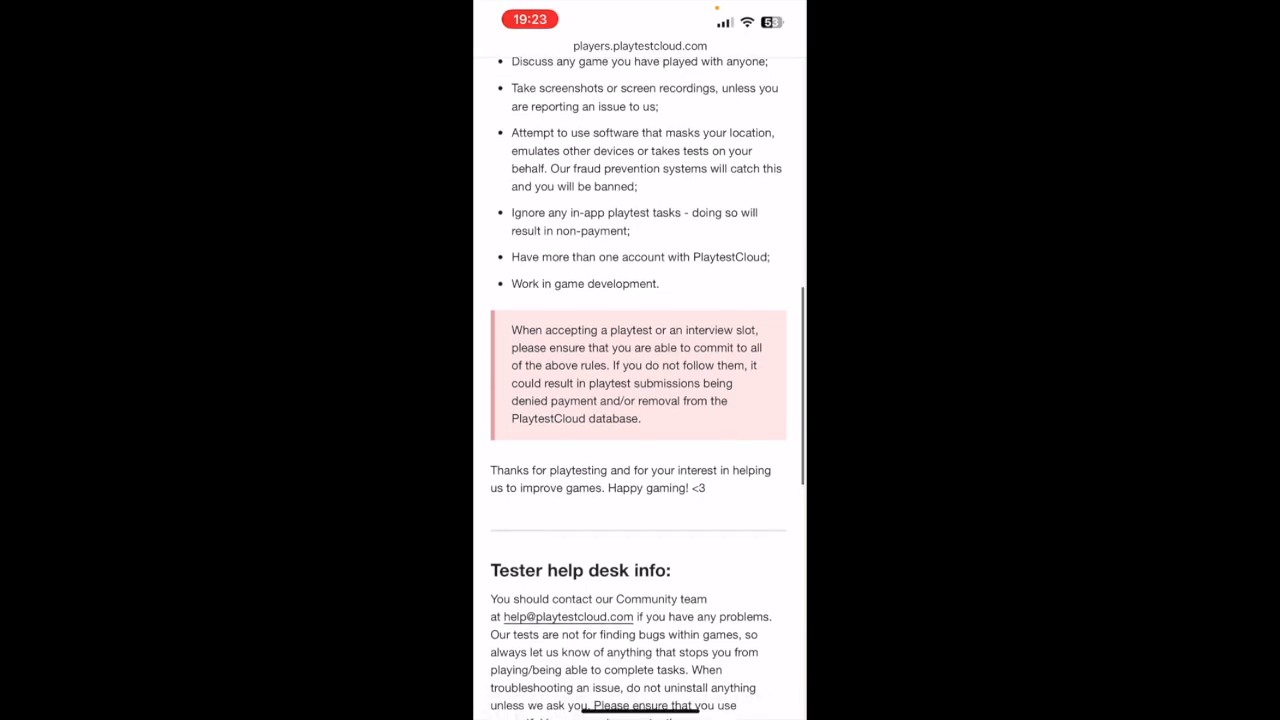
scroll("down", 3)
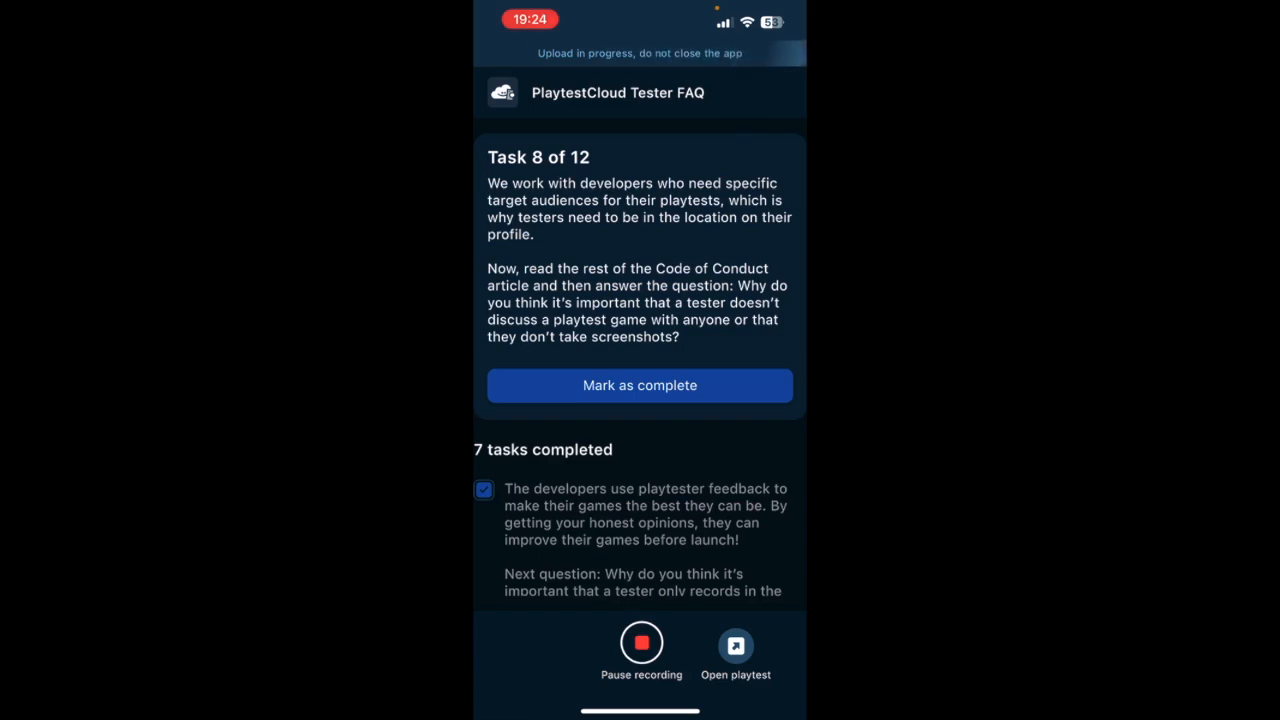
Mark Task 8, the discretion and screenshots question, complete so Task 9 of 12 opens.
left_click(640, 384)
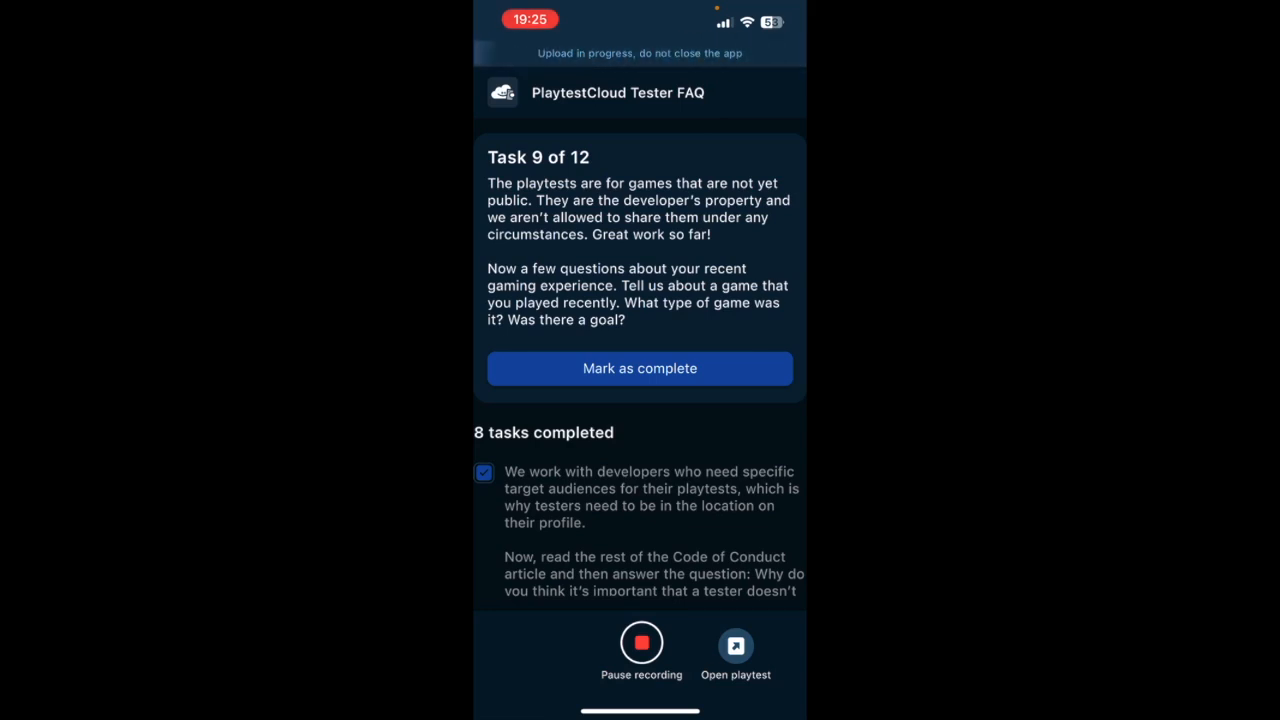
Mark Task 9 (recently played game) and Task 10 (difficult experience) complete, reaching Task 11.
left_click(640, 368)
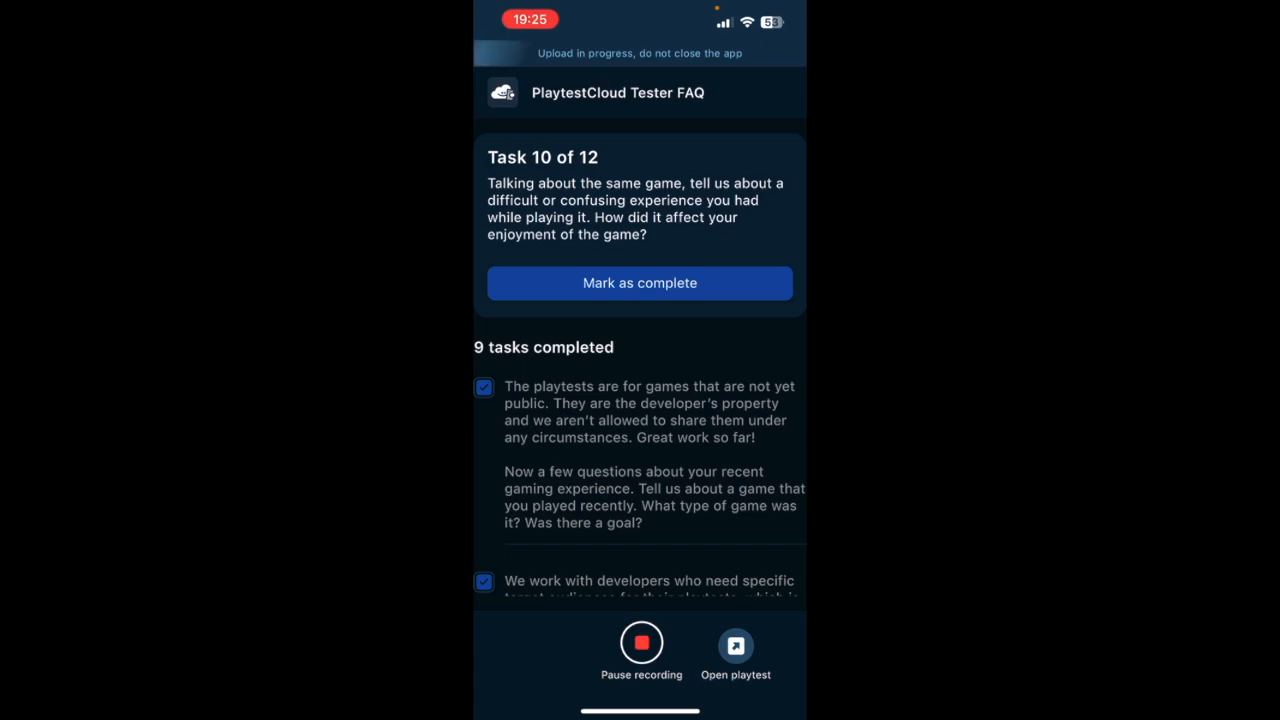
left_click(640, 282)
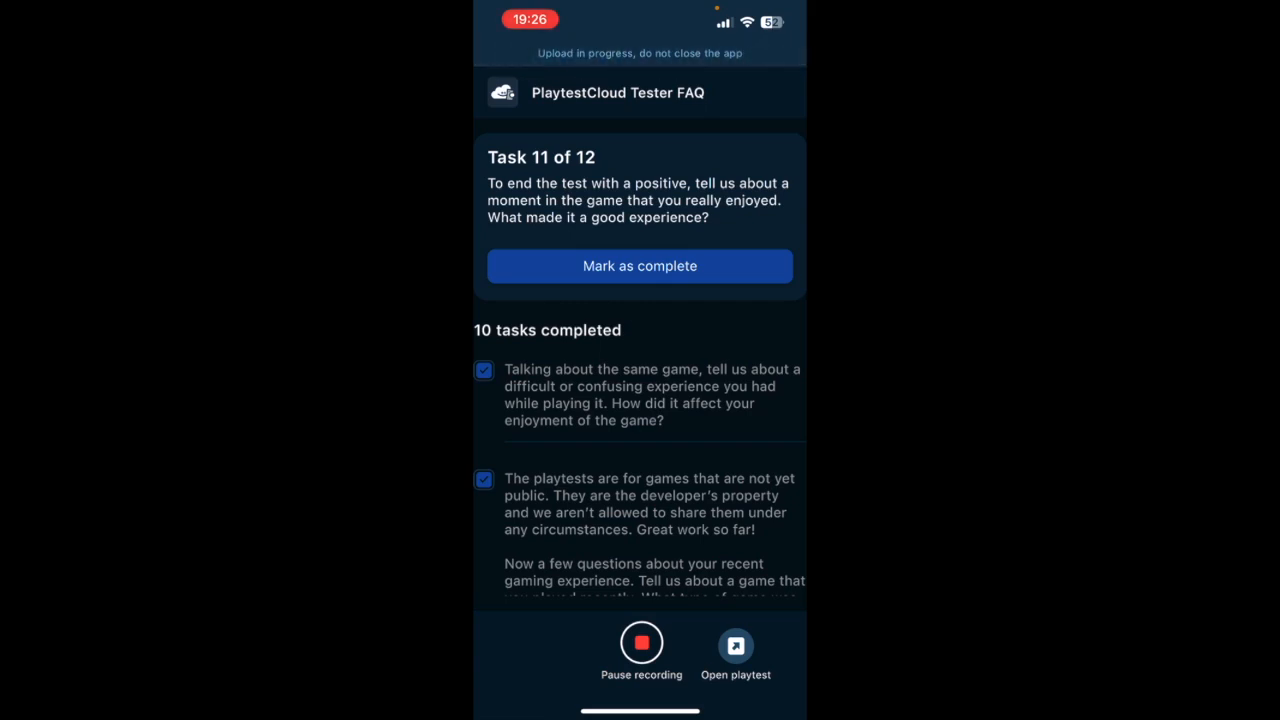
Mark Task 11, the enjoyable-moment question, complete so the final Task 12 of 12 appears.
left_click(640, 266)
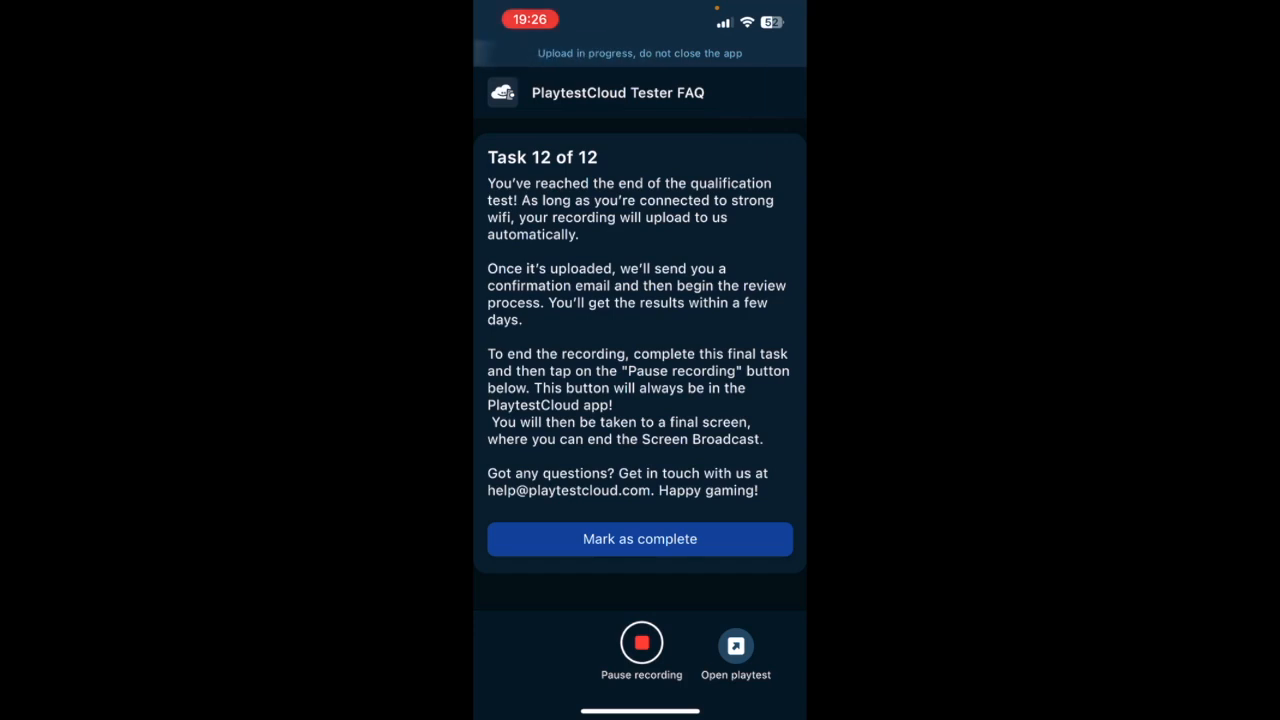
Scroll through the Task 12 of 12 description and task list before marking it complete.
scroll("up", 3)
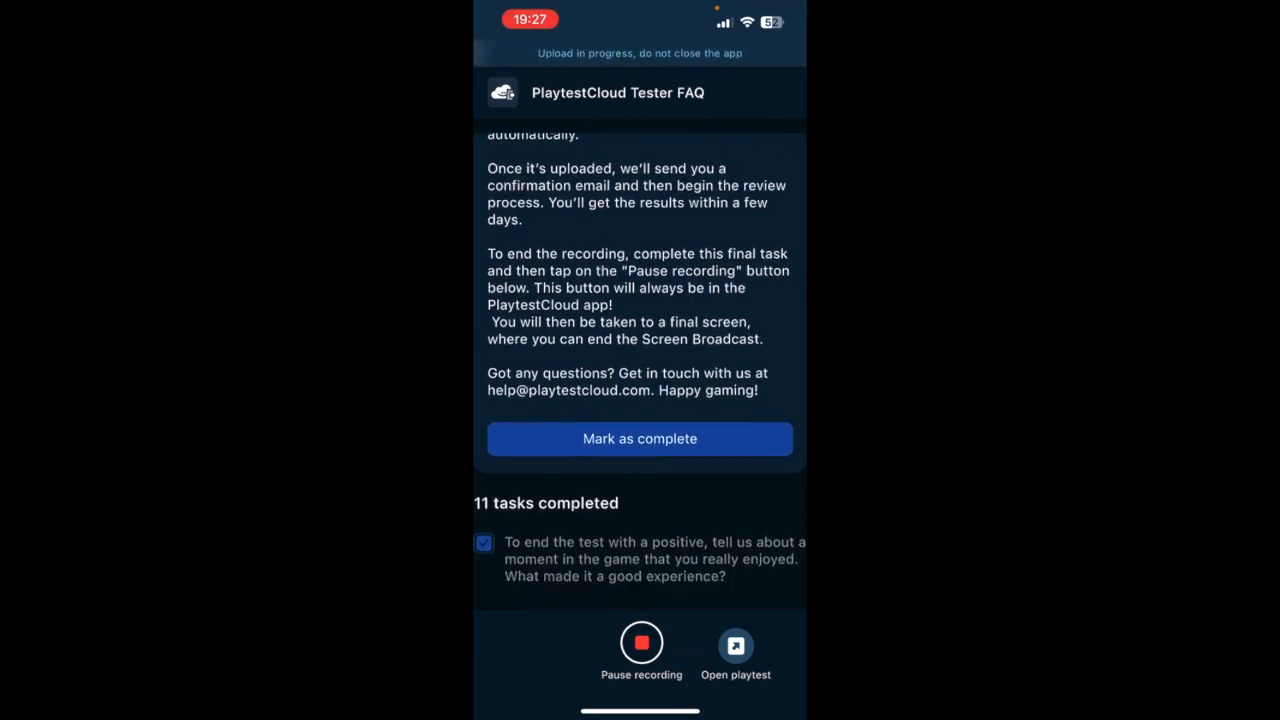
scroll("up", 3)
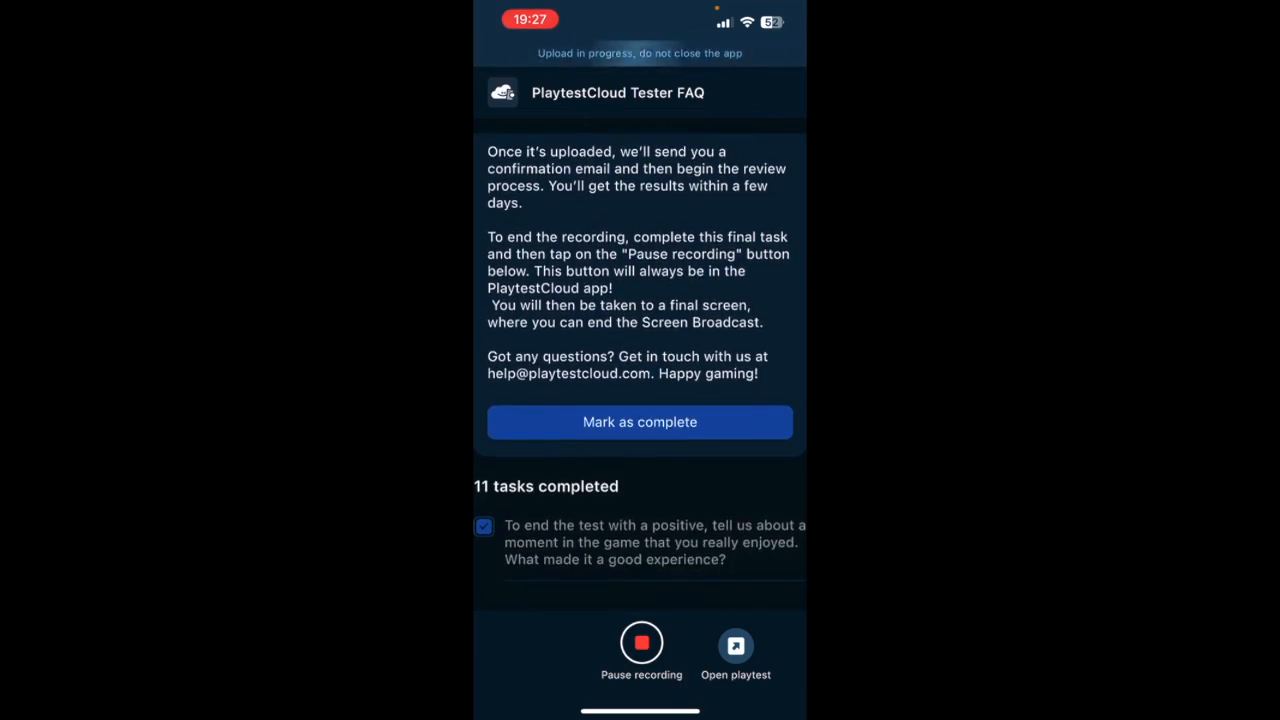
scroll("up", 3)
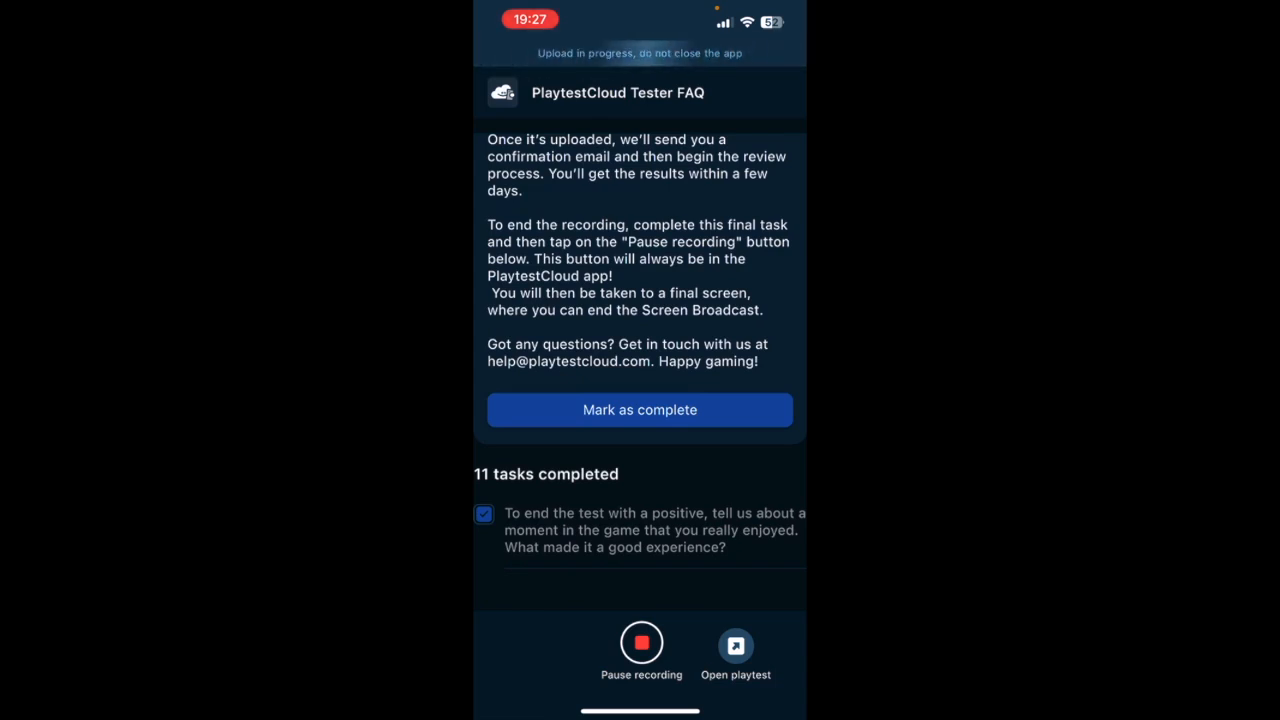
scroll("down", 3)
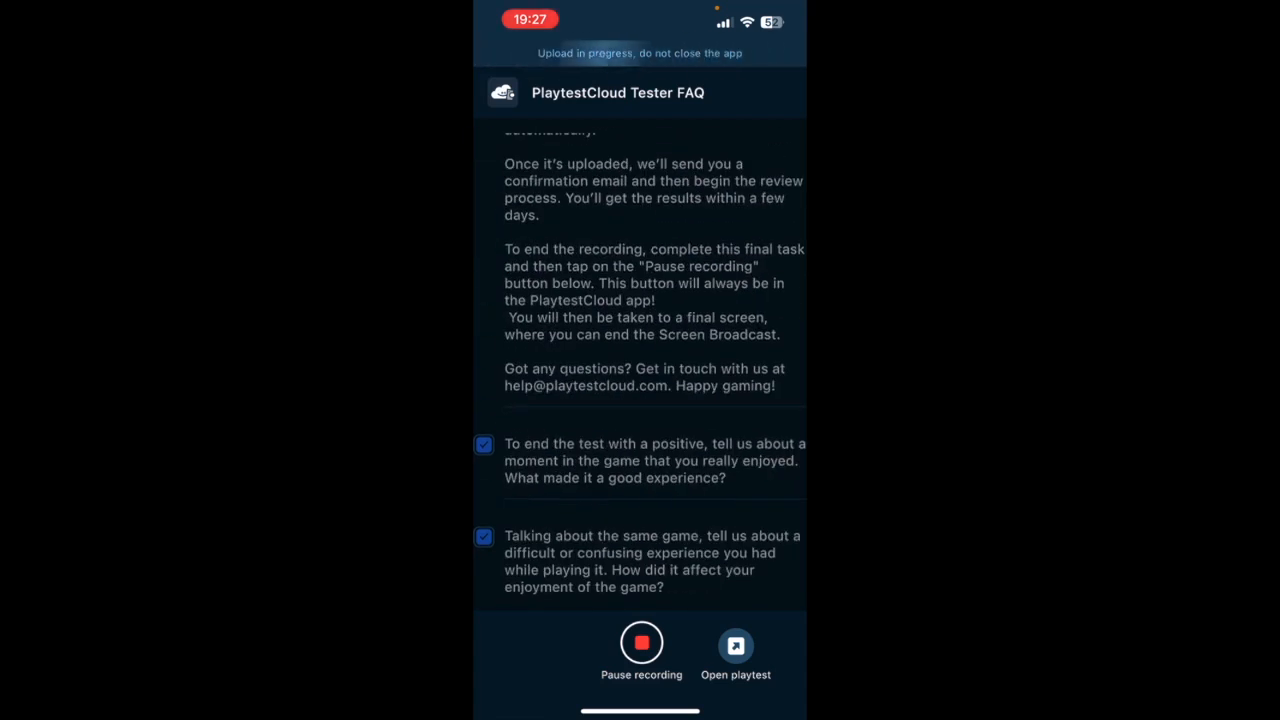
scroll("up", 3)
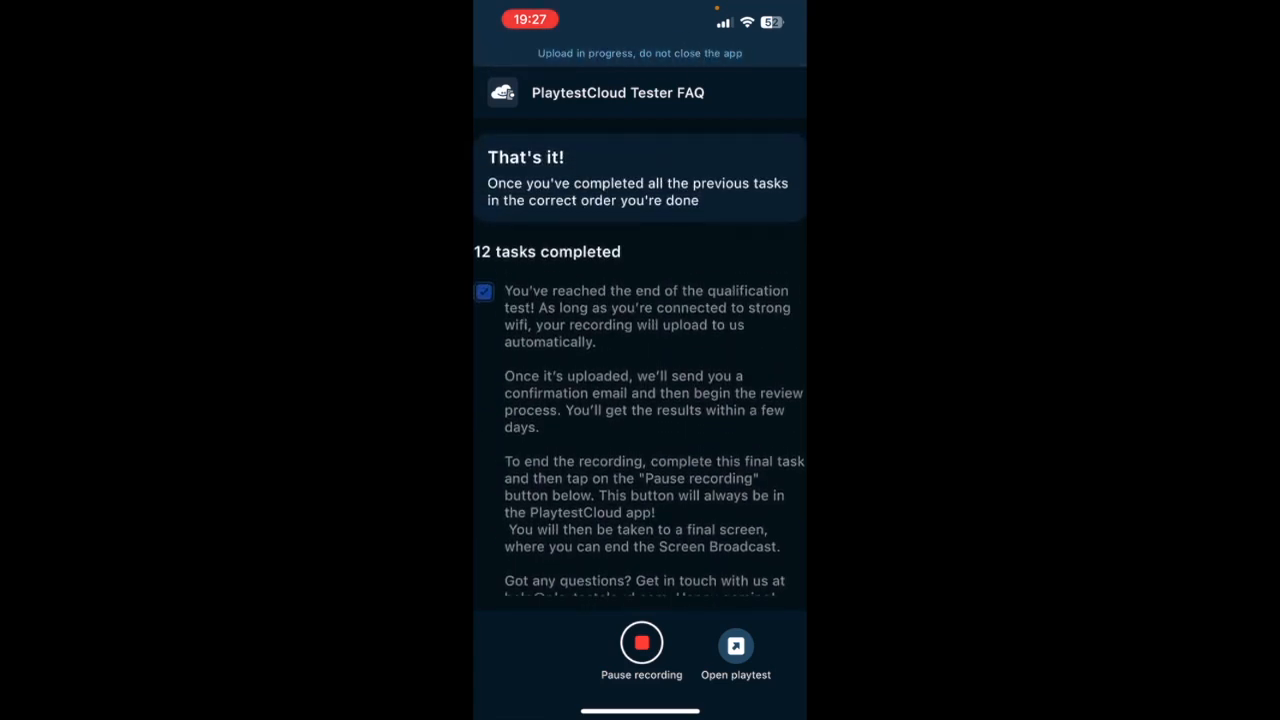